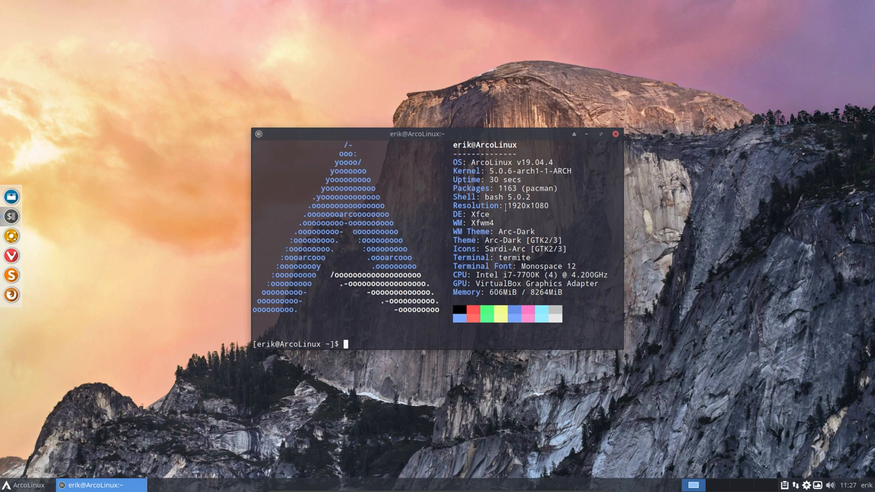
{"action": "mouse_move", "coordinate": [503, 208]}
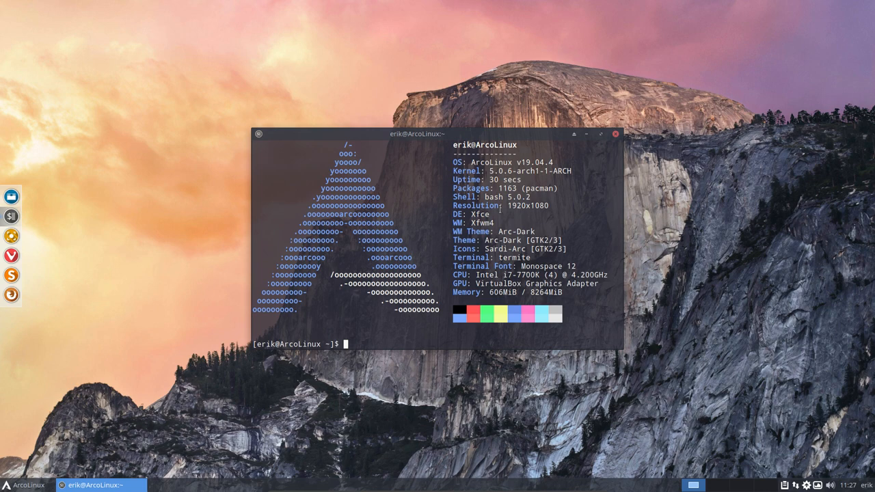
{"action": "mouse_move", "coordinate": [616, 131]}
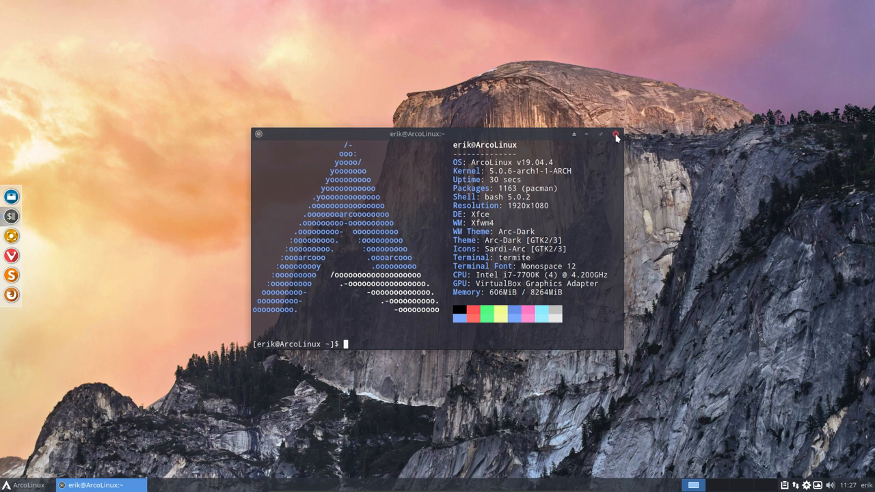
- Close the Termite system-info terminal, log out of Xfce, and log back in through LightDM
{"action": "left_click", "coordinate": [616, 134]}
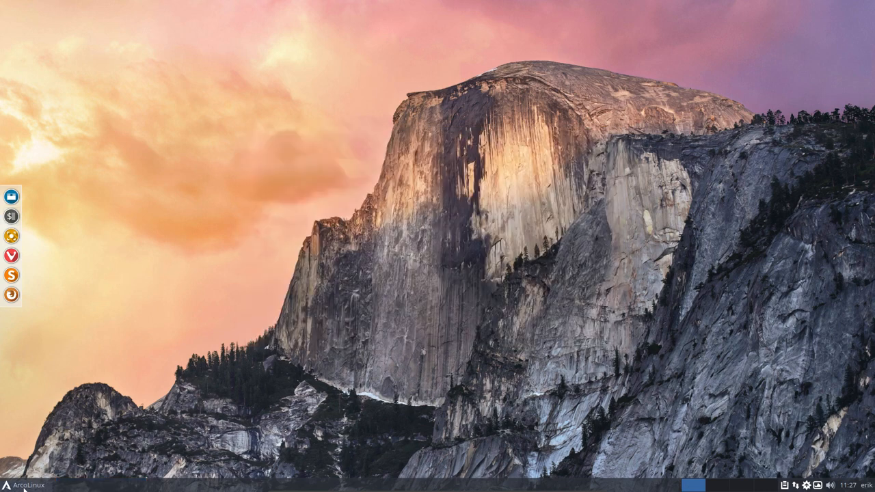
{"action": "mouse_move", "coordinate": [306, 312]}
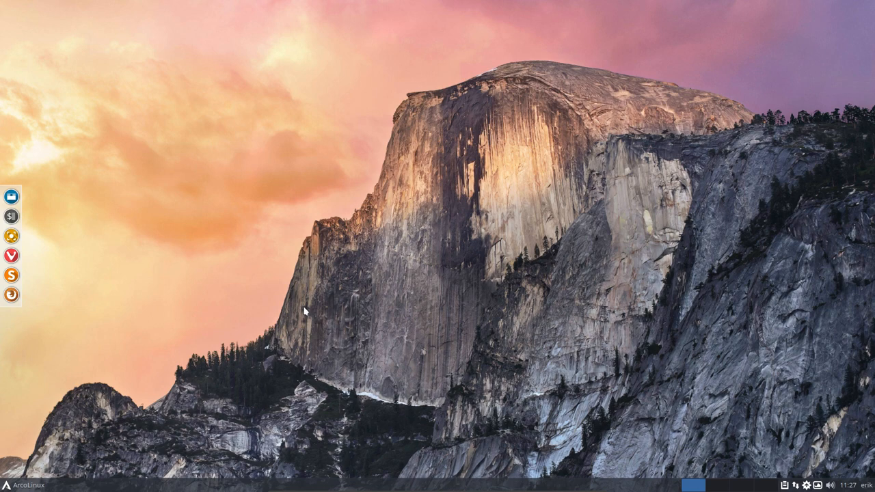
{"action": "left_click", "coordinate": [7, 484]}
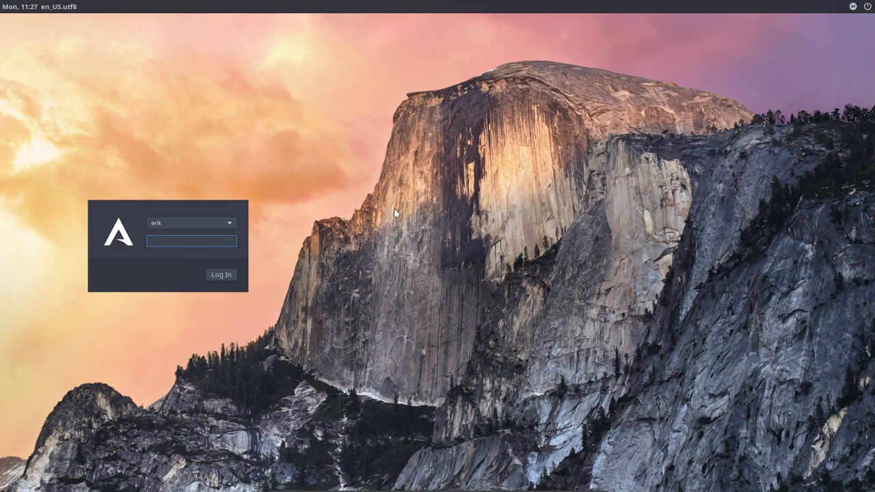
{"action": "left_click", "coordinate": [192, 240]}
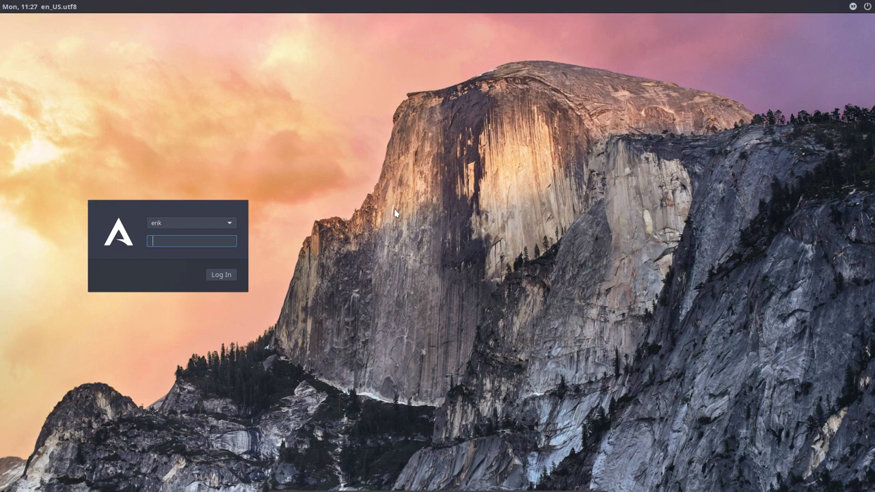
{"action": "type", "text": "password"}
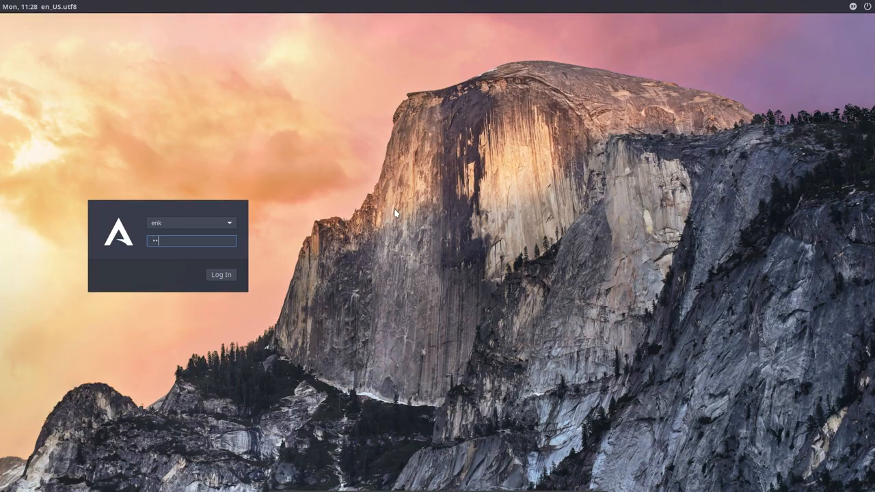
{"action": "left_click", "coordinate": [221, 274]}
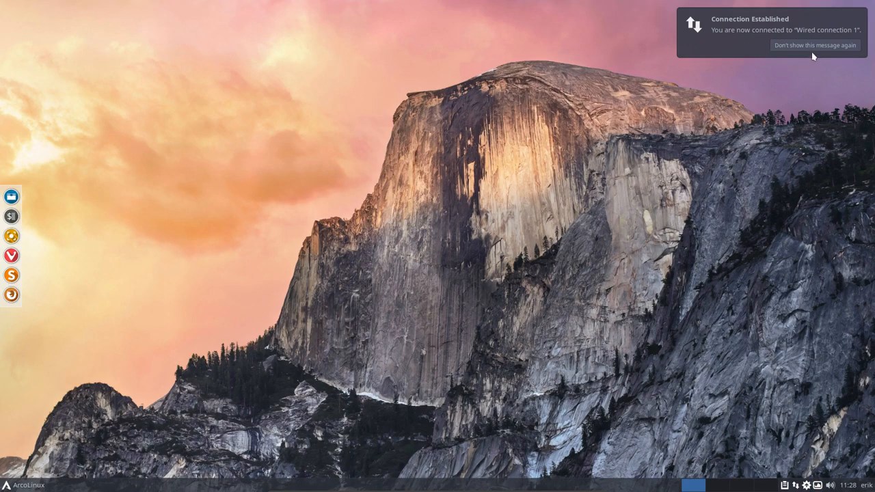
- Browse in Thunar from File System through usr and share into the backgrounds folder
{"action": "left_click", "coordinate": [814, 45]}
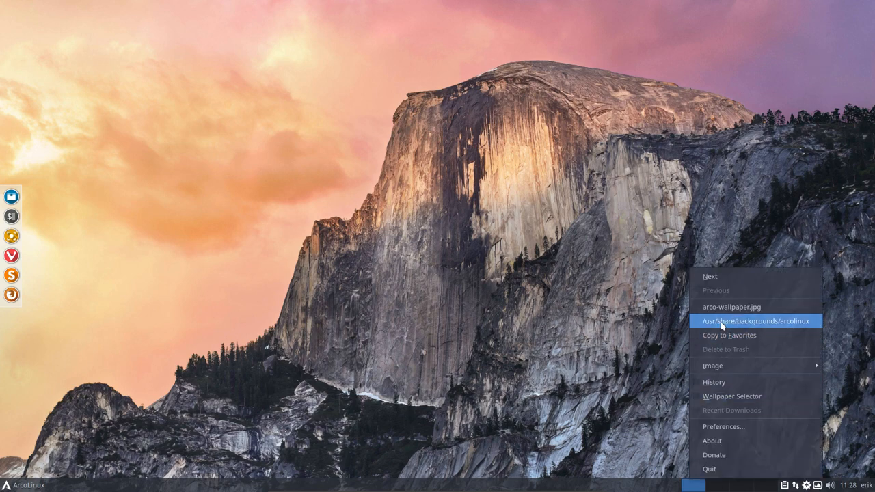
{"action": "mouse_move", "coordinate": [800, 329]}
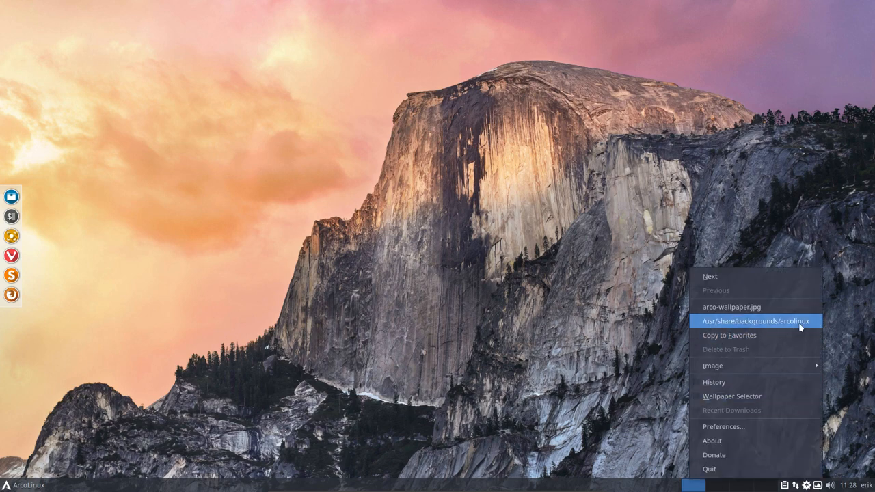
{"action": "mouse_move", "coordinate": [460, 295]}
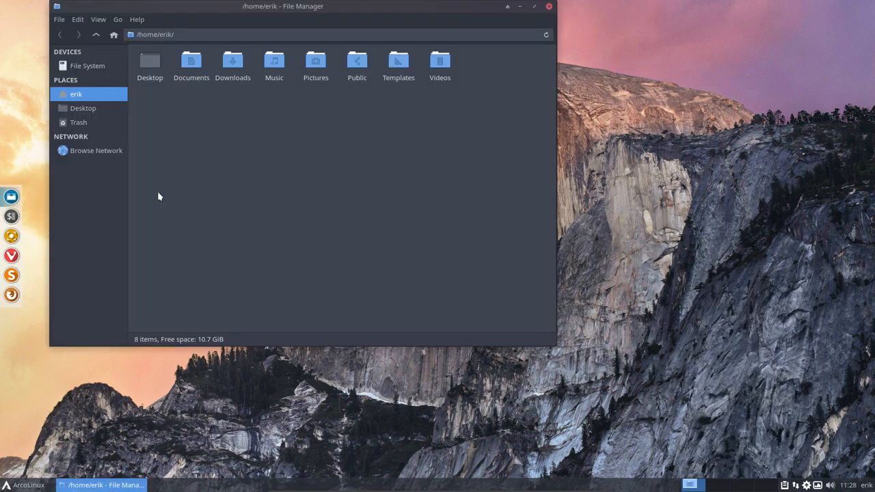
{"action": "left_click", "coordinate": [87, 65]}
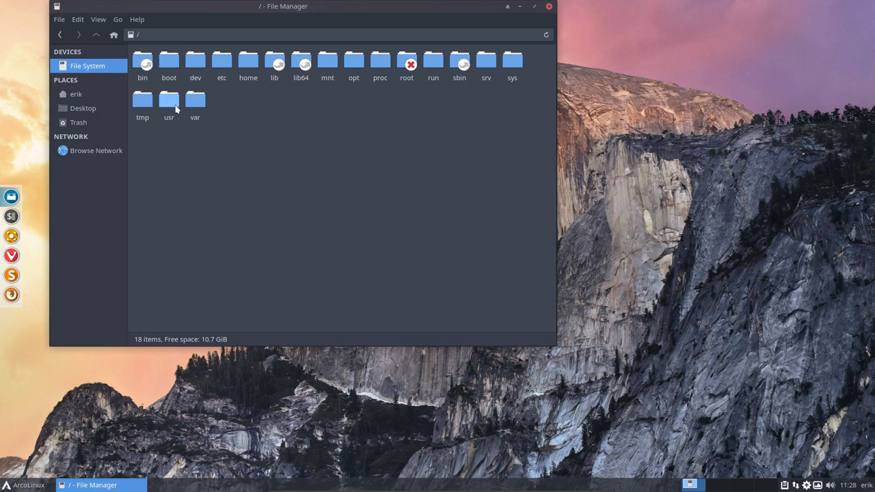
{"action": "double_click", "coordinate": [169, 103]}
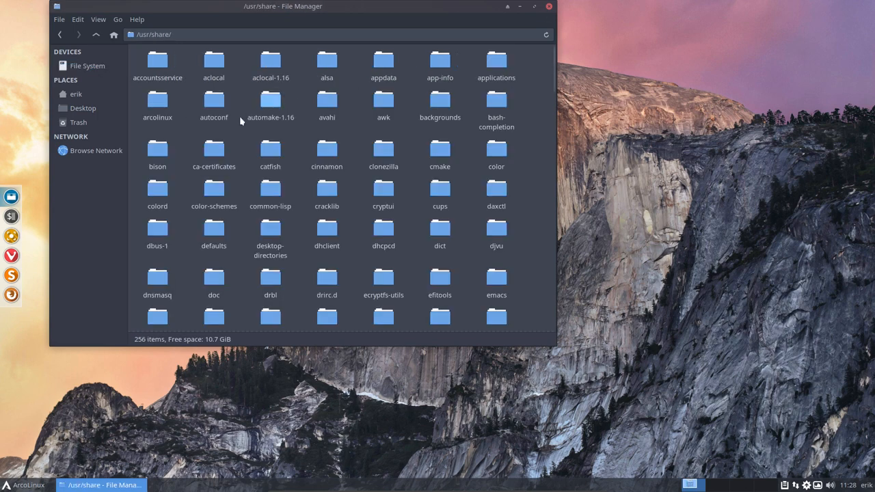
{"action": "left_click", "coordinate": [440, 102]}
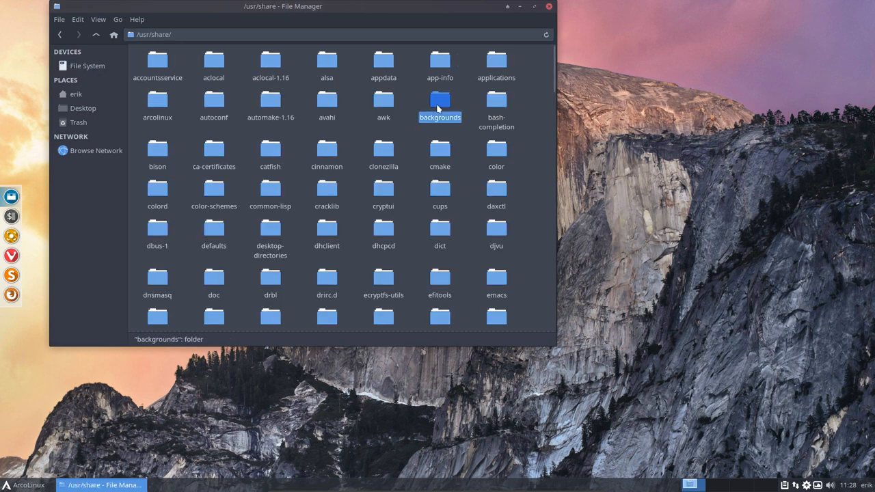
{"action": "double_click", "coordinate": [439, 101]}
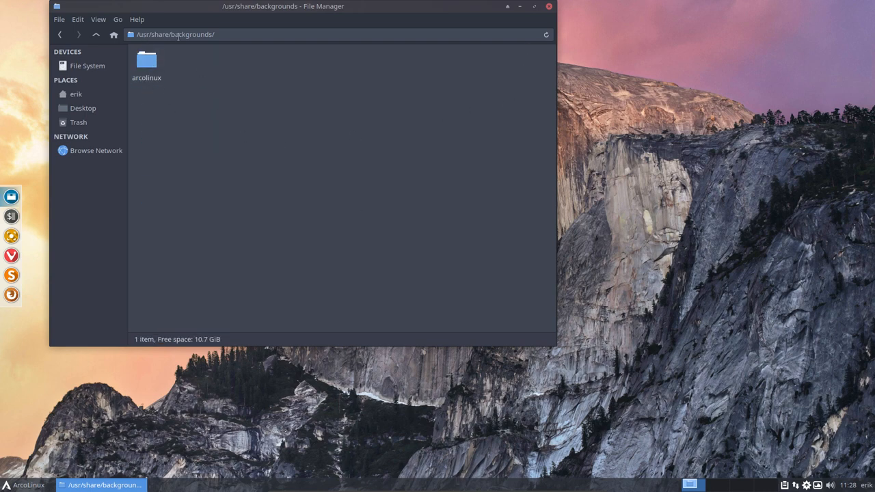
{"action": "mouse_move", "coordinate": [313, 12]}
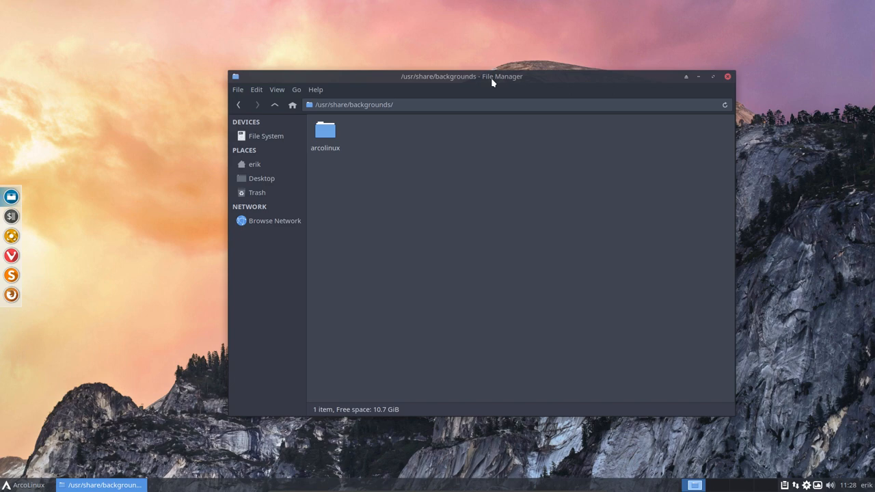
{"action": "mouse_move", "coordinate": [501, 129]}
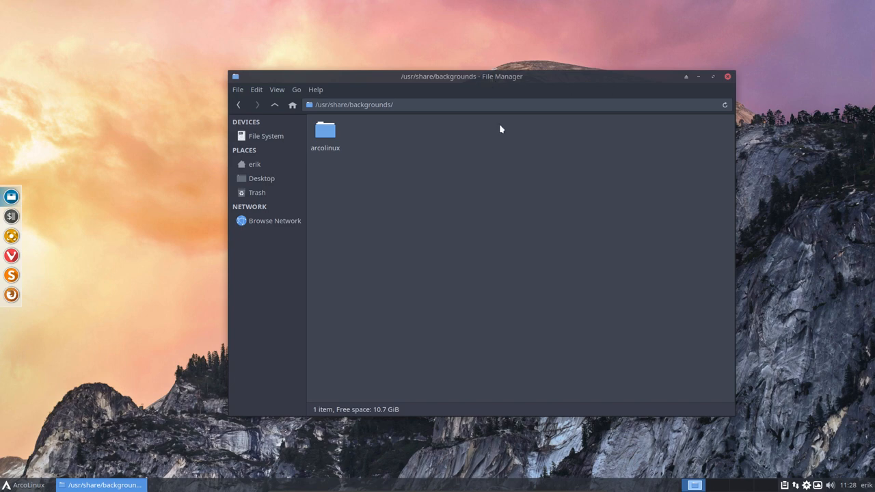
{"action": "mouse_move", "coordinate": [728, 77]}
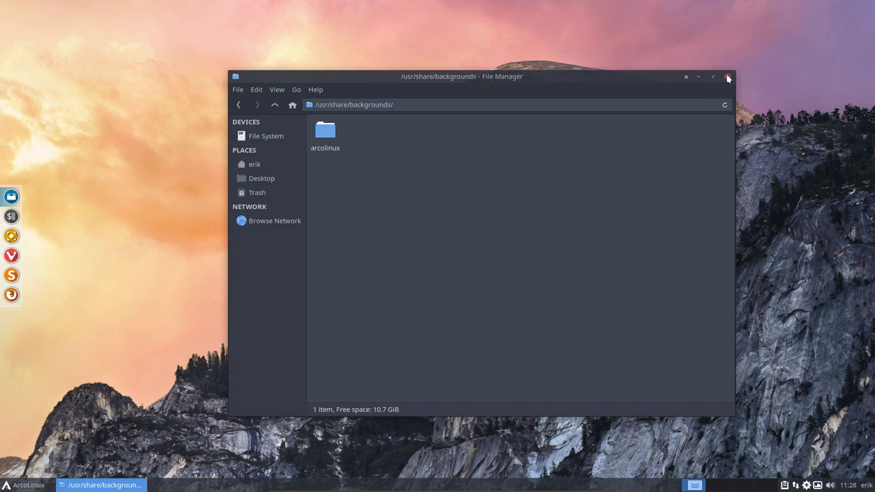
- Close Thunar, switch wallpaper from the Variety tray menu, then log out and back in
{"action": "left_click", "coordinate": [728, 76]}
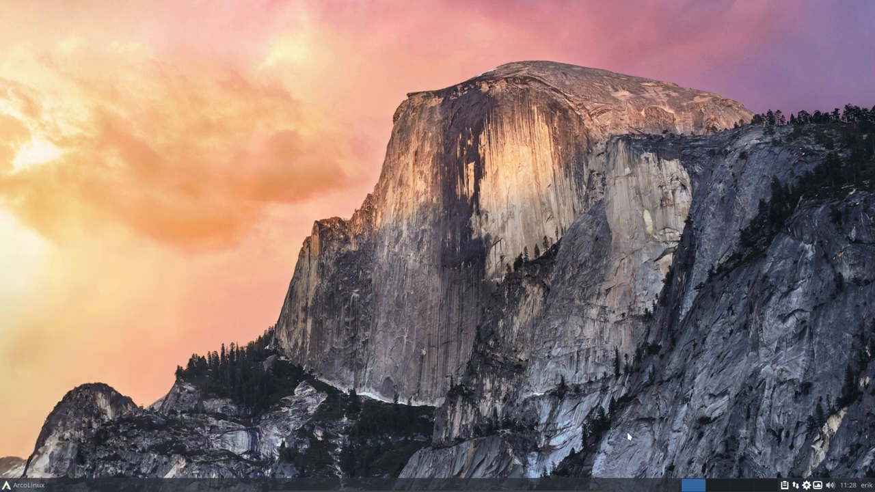
{"action": "right_click", "coordinate": [629, 437]}
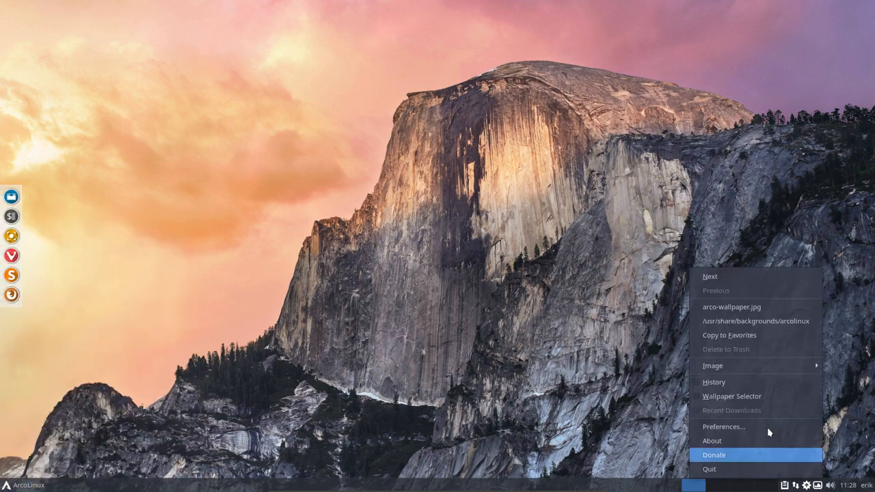
{"action": "mouse_move", "coordinate": [732, 396]}
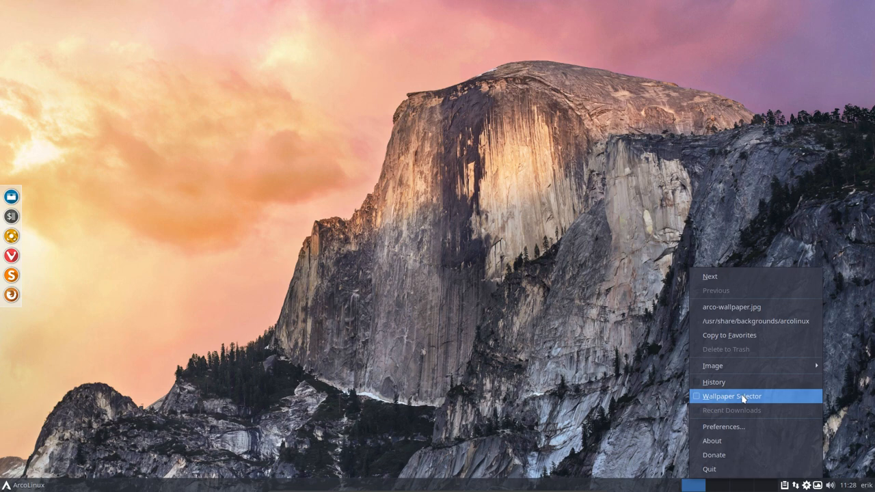
{"action": "left_click", "coordinate": [731, 396]}
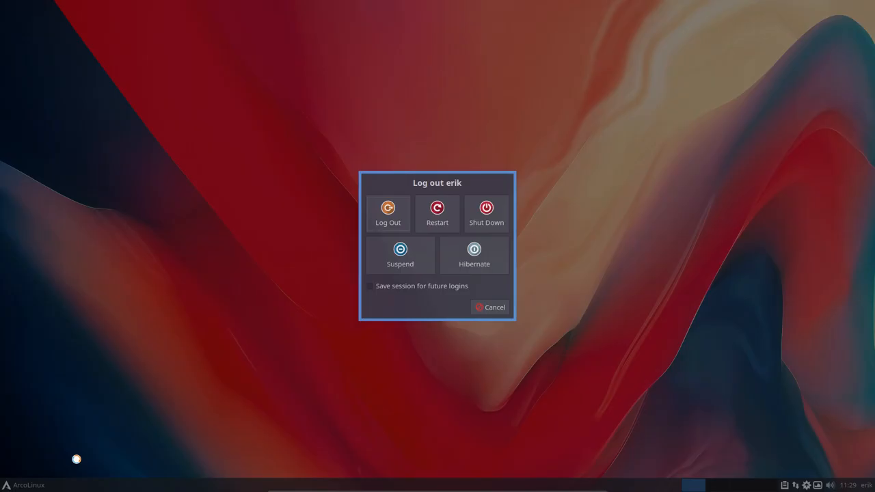
{"action": "left_click", "coordinate": [388, 212]}
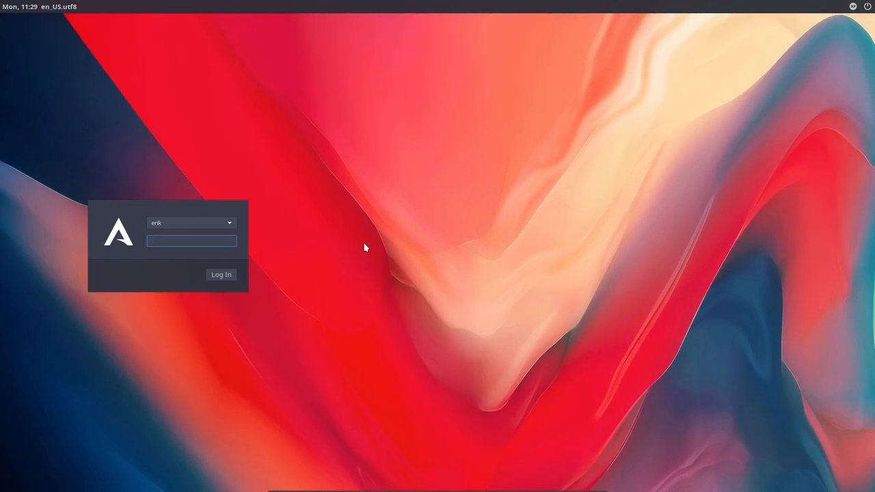
{"action": "left_click", "coordinate": [221, 275]}
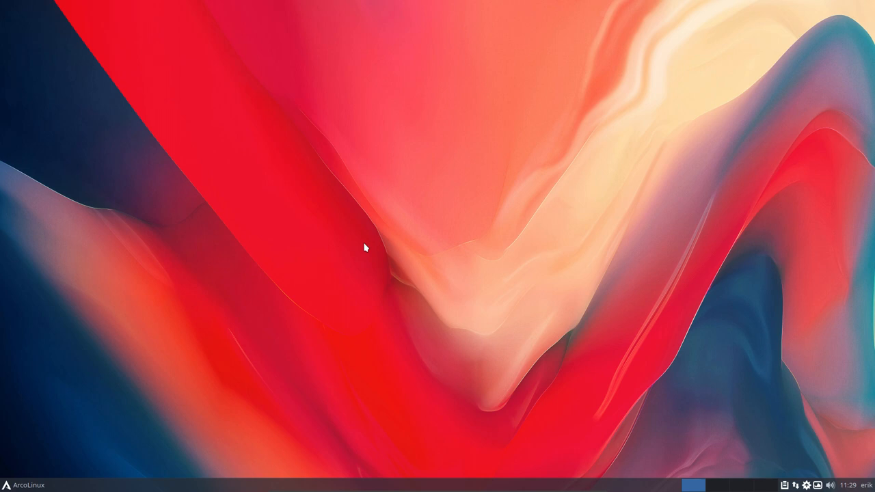
{"action": "mouse_move", "coordinate": [487, 294]}
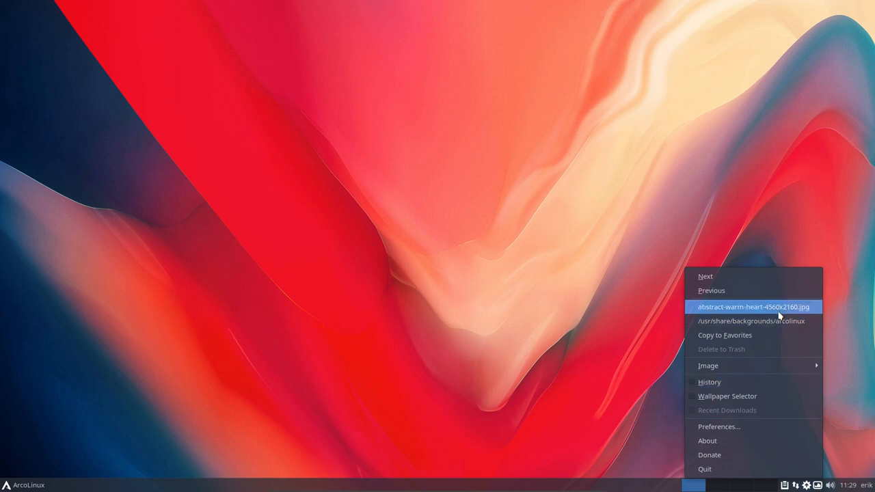
{"action": "mouse_move", "coordinate": [552, 332]}
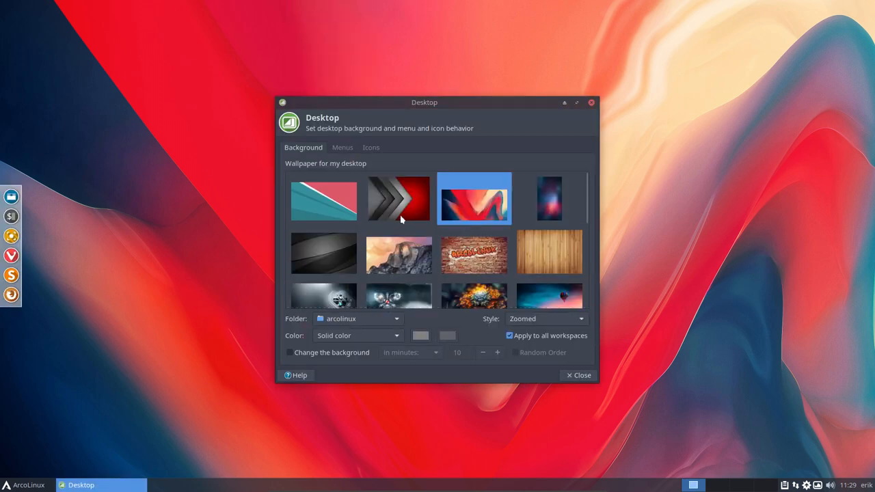
- Choose the teal-and-red diagonal wallpaper in Desktop settings, then log out and back in
{"action": "left_click", "coordinate": [323, 199]}
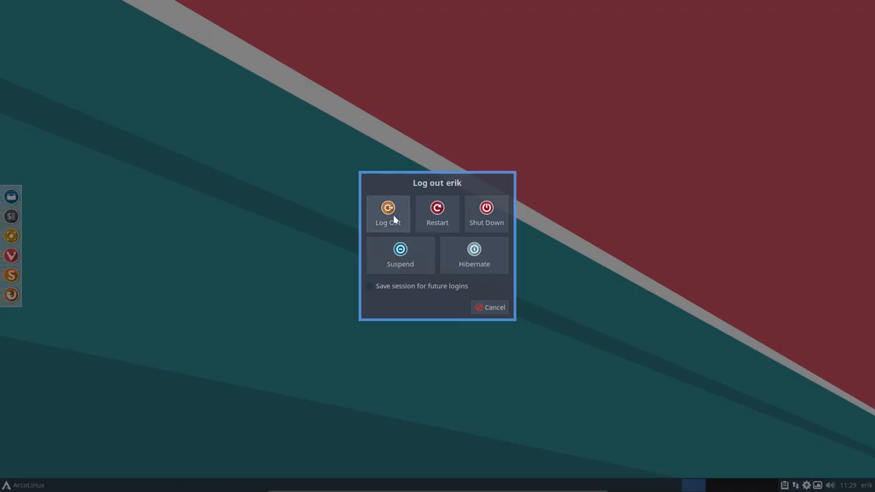
{"action": "left_click", "coordinate": [388, 214]}
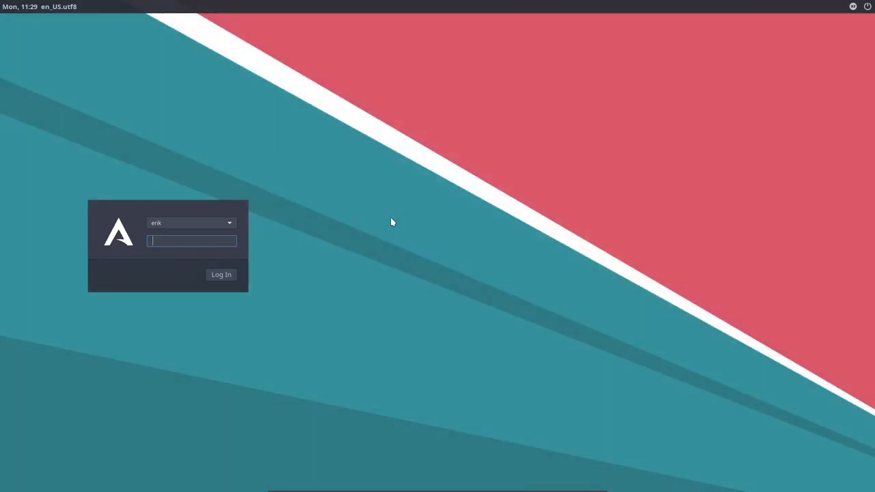
{"action": "left_click", "coordinate": [221, 274]}
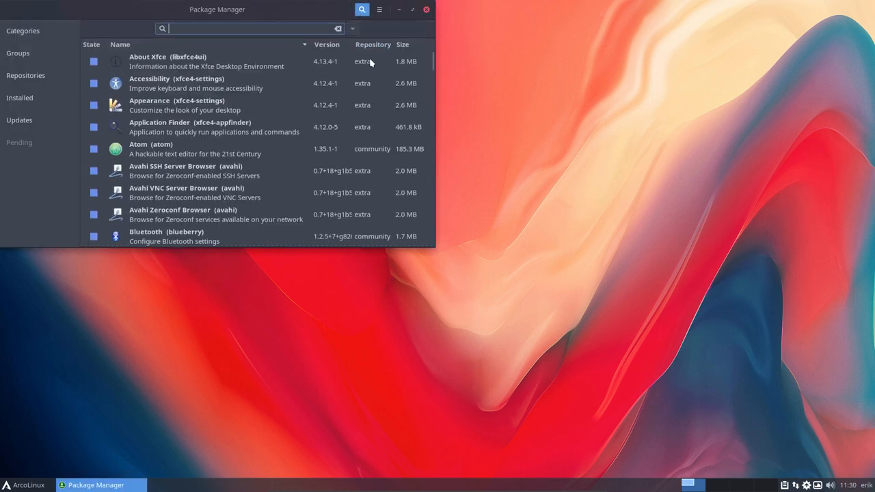
- Select the accountsservice package in Pamac and follow its gitlab.freedesktop.org project link
{"action": "type", "text": "ad"}
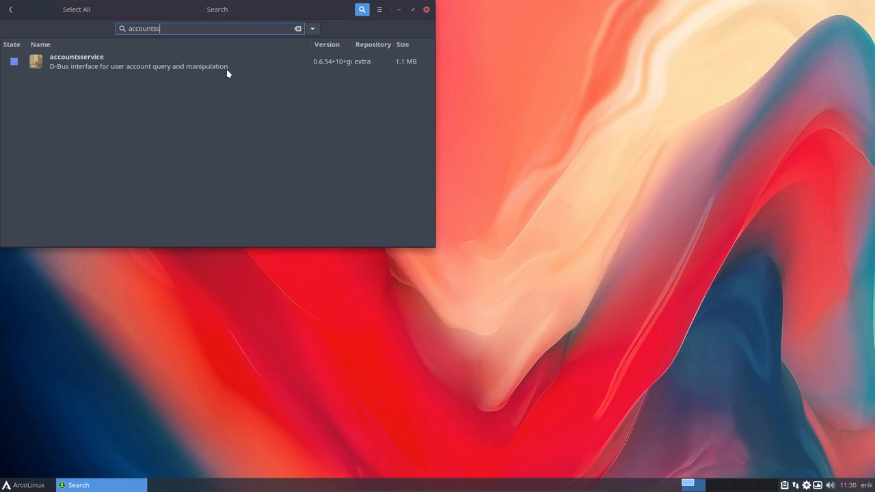
{"action": "left_click", "coordinate": [76, 61]}
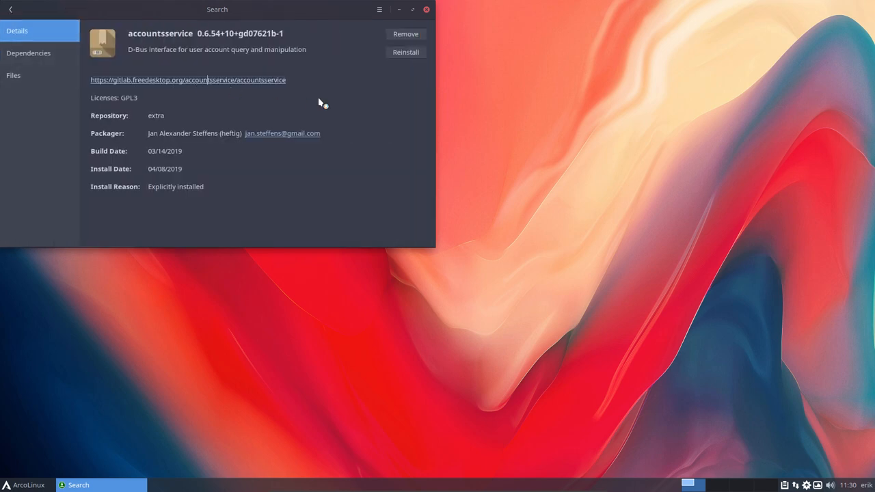
{"action": "left_click", "coordinate": [188, 80]}
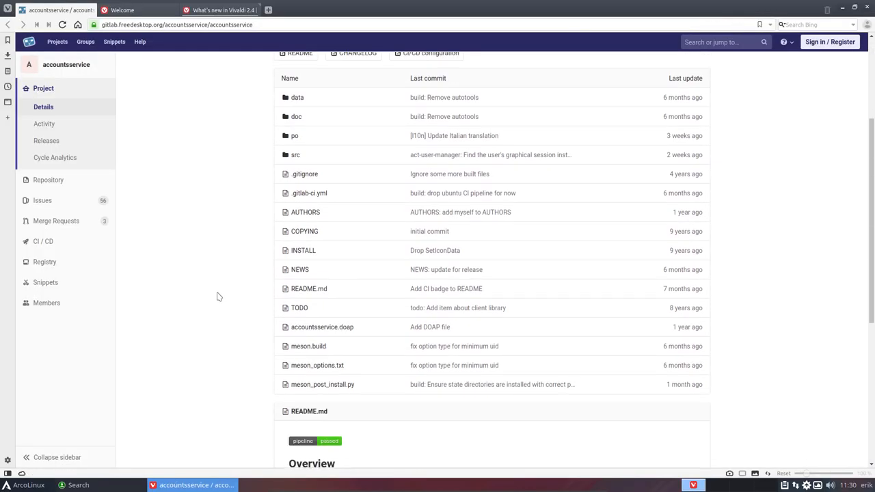
- Scroll the accountsservice GitLab page down to the README overview sections
{"action": "scroll", "scroll_direction": "down", "scroll_amount": 3}
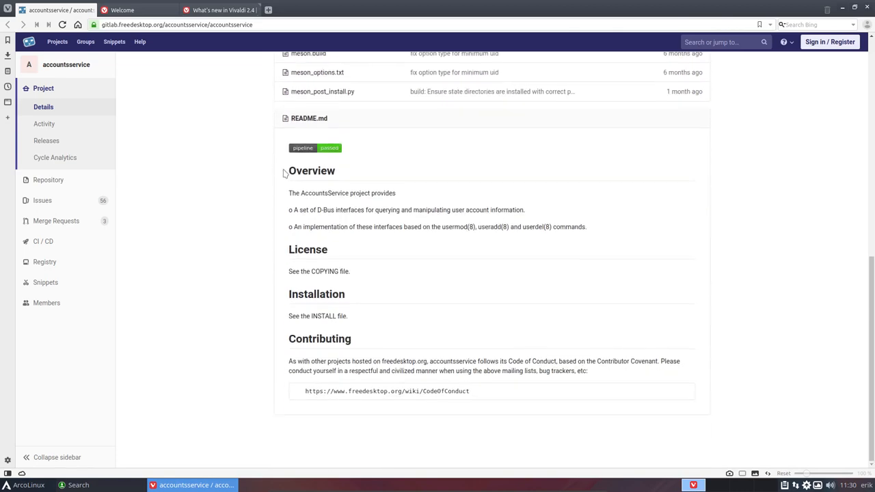
{"action": "mouse_move", "coordinate": [373, 254]}
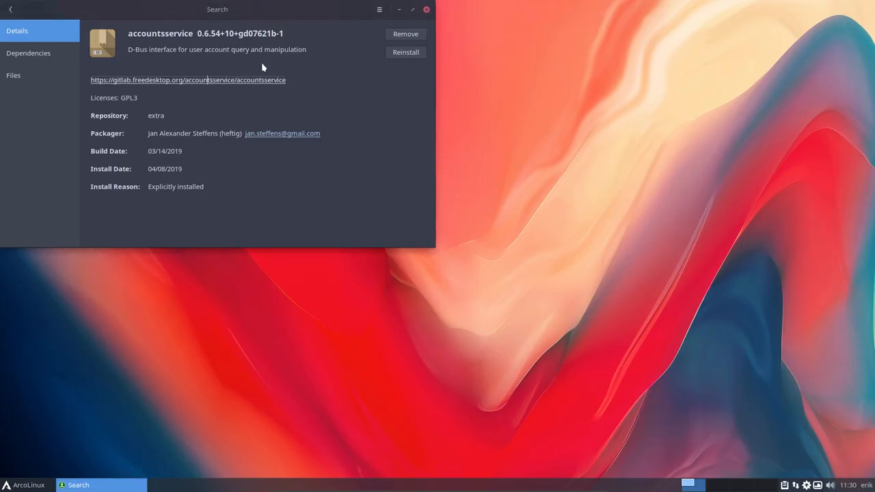
- Center the Pamac window, search for lightdm packages, then close Pamac
{"action": "left_click_drag", "start_coordinate": [217, 9], "coordinate": [536, 124]}
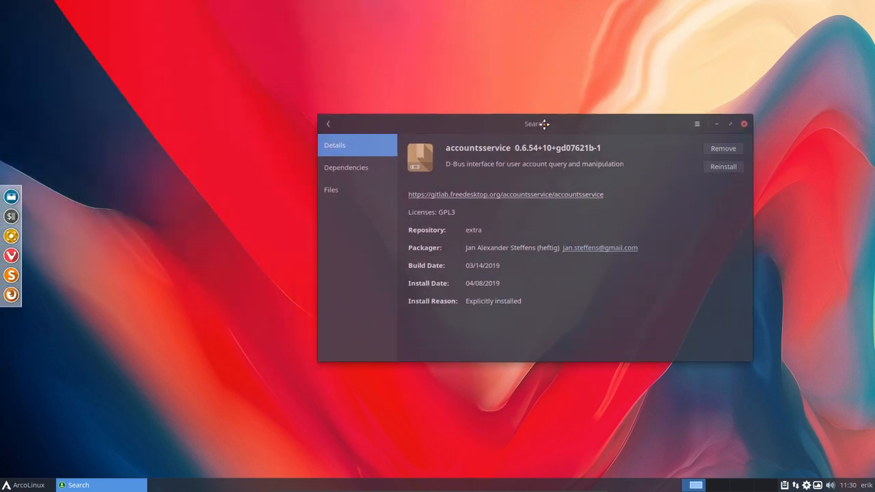
{"action": "left_click", "coordinate": [328, 123]}
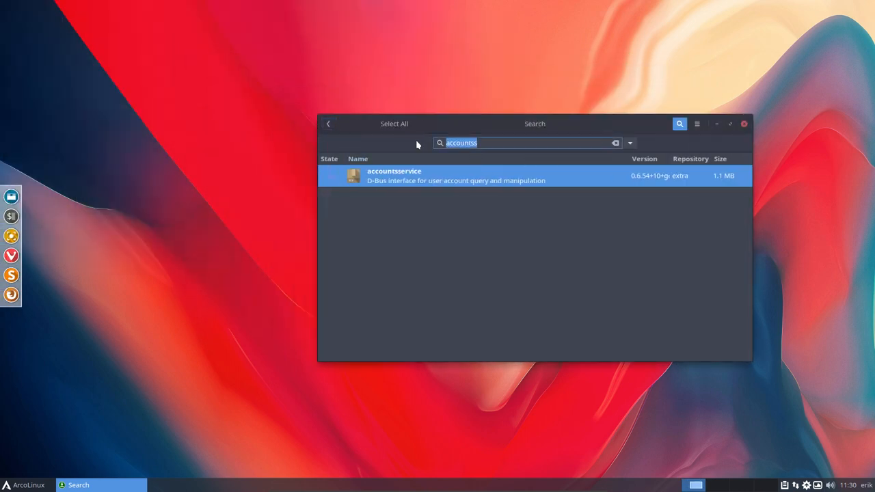
{"action": "type", "text": "ligthm"}
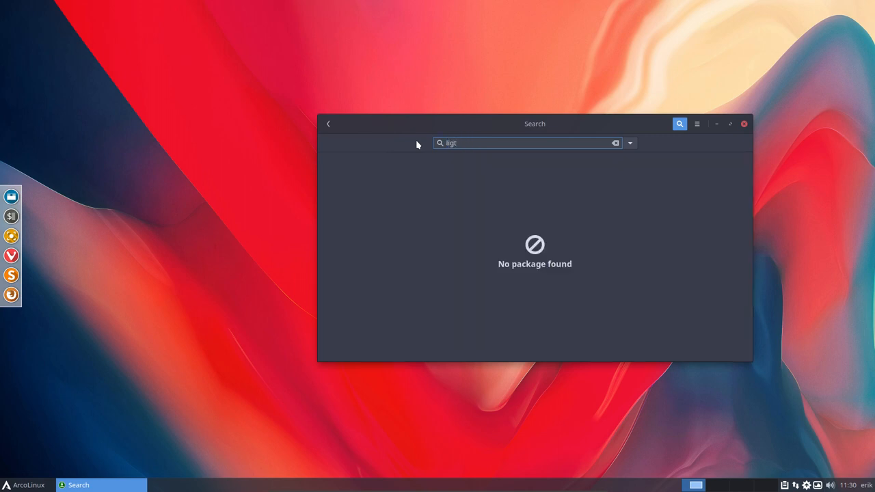
{"action": "type", "text": "lightdm"}
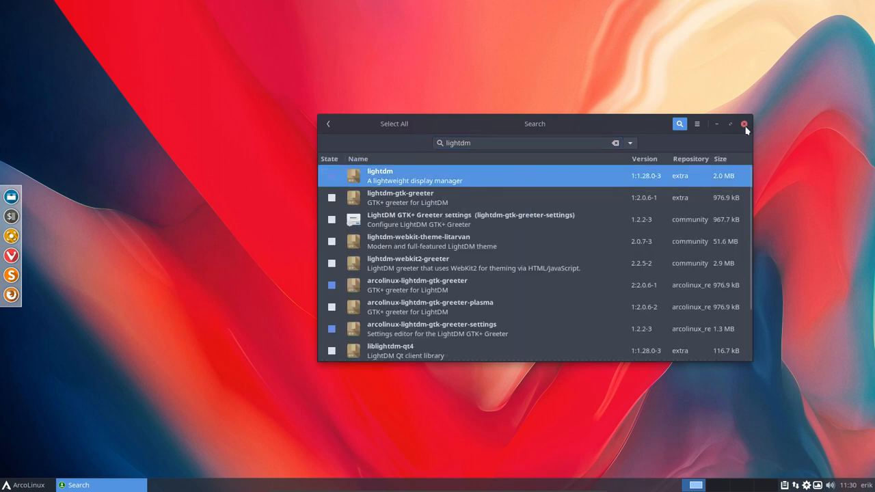
{"action": "left_click", "coordinate": [744, 123]}
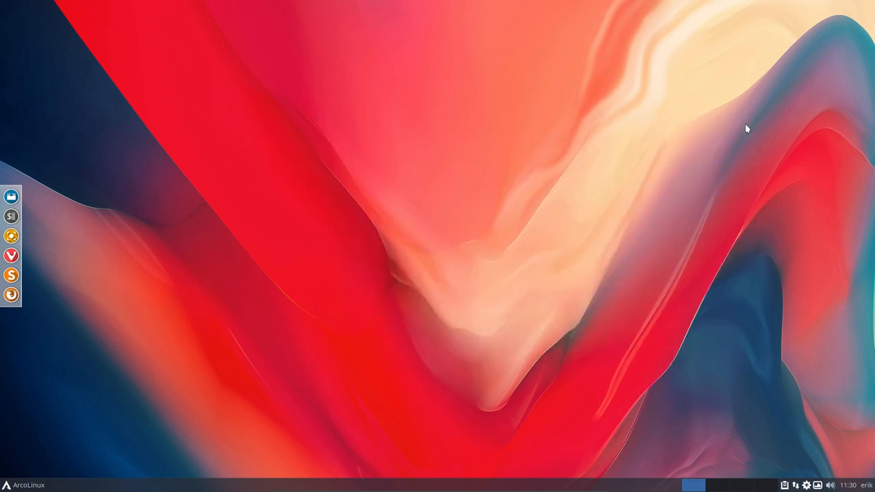
{"action": "mouse_move", "coordinate": [36, 399]}
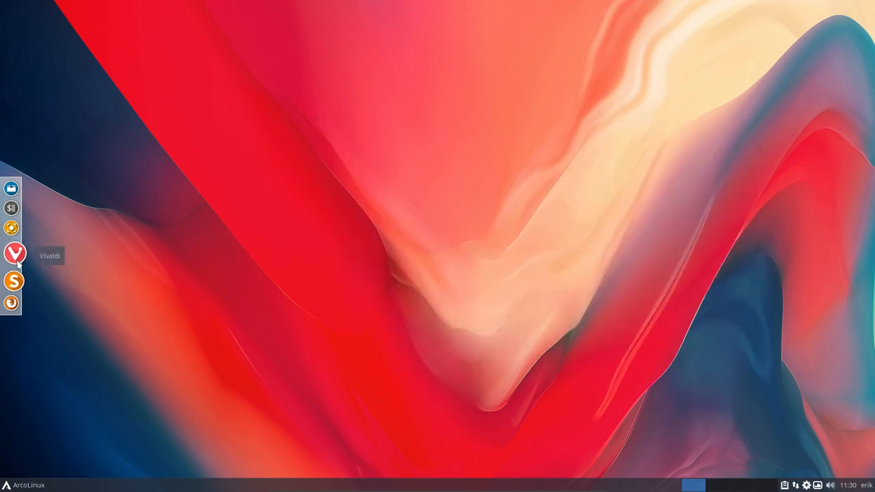
- Read the ArcoLinuxD article on removing LightDM's dynamic user, including its login screenshot
{"action": "left_click", "coordinate": [15, 253]}
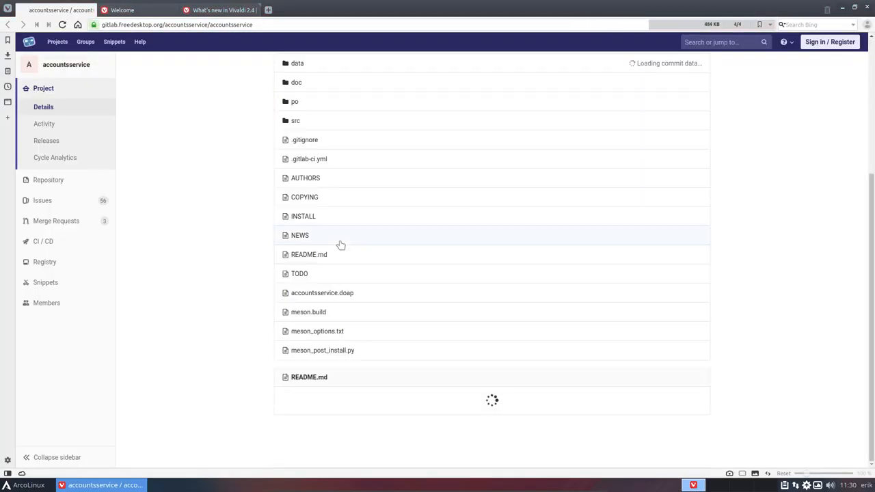
{"action": "left_click", "coordinate": [177, 24]}
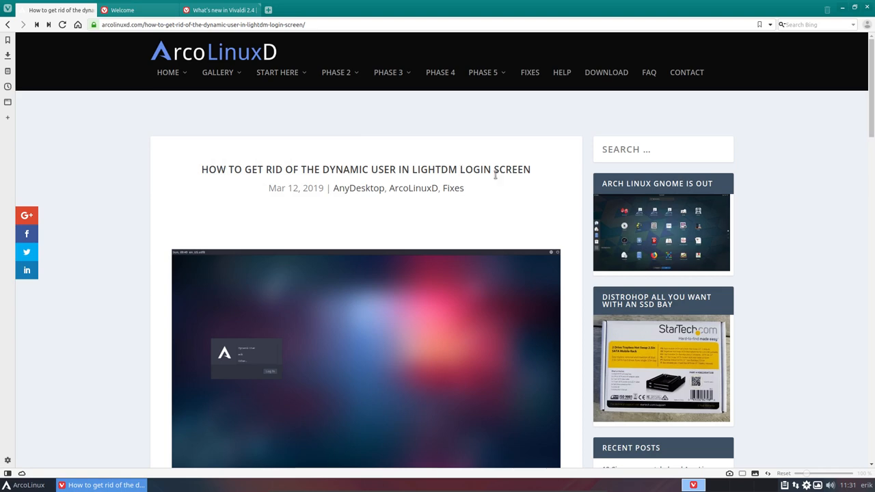
{"action": "scroll", "scroll_direction": "down", "scroll_amount": 3}
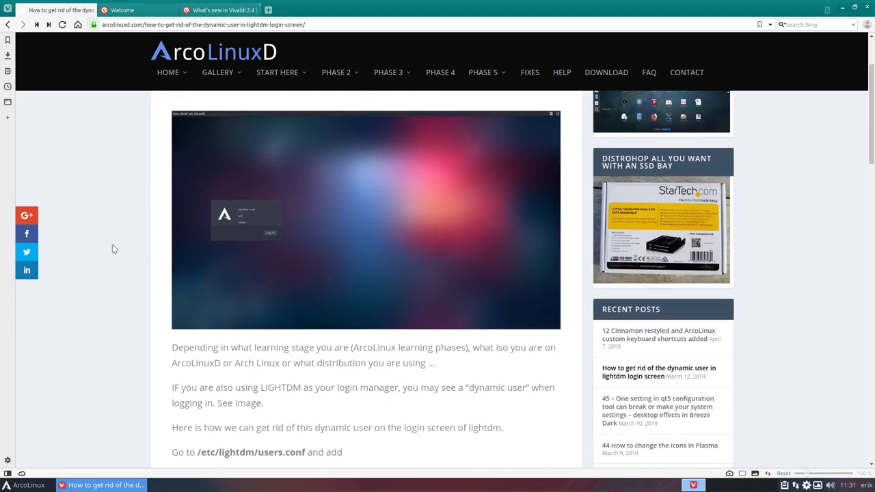
{"action": "scroll", "scroll_direction": "down", "scroll_amount": 3}
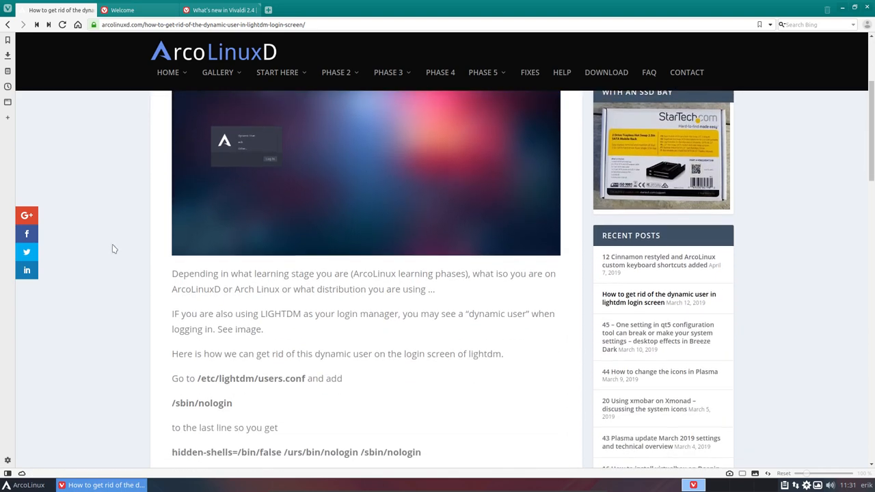
{"action": "scroll", "scroll_direction": "down", "scroll_amount": 3}
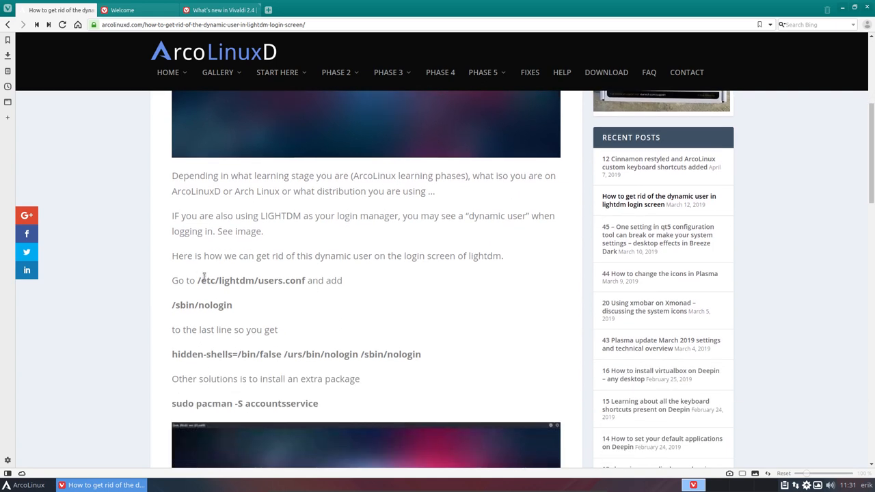
{"action": "left_click_drag", "start_coordinate": [218, 281], "coordinate": [309, 281]}
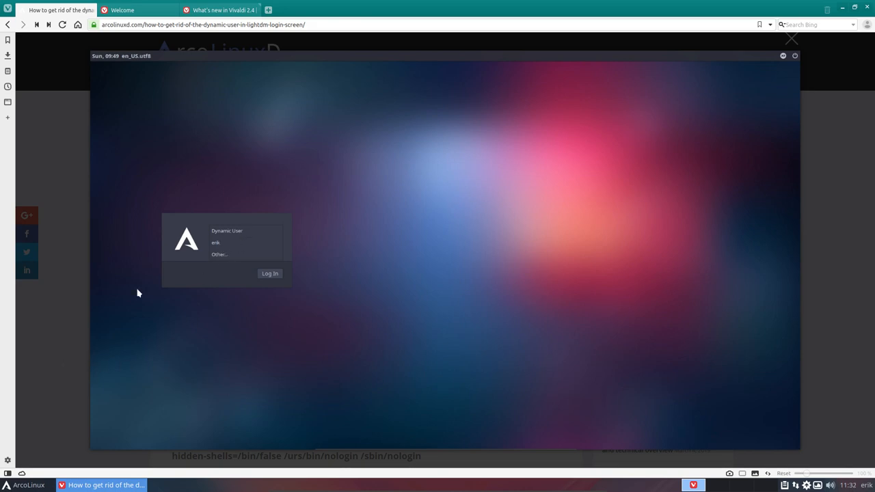
{"action": "left_click", "coordinate": [791, 39]}
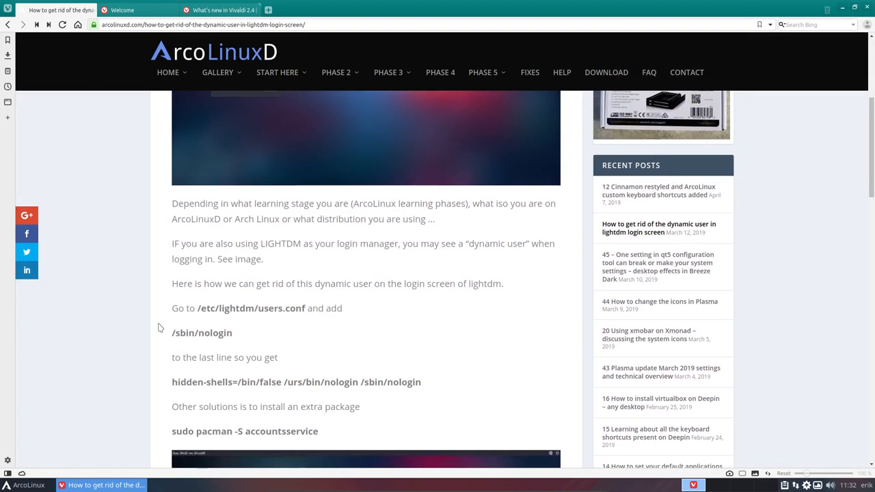
{"action": "mouse_move", "coordinate": [239, 302]}
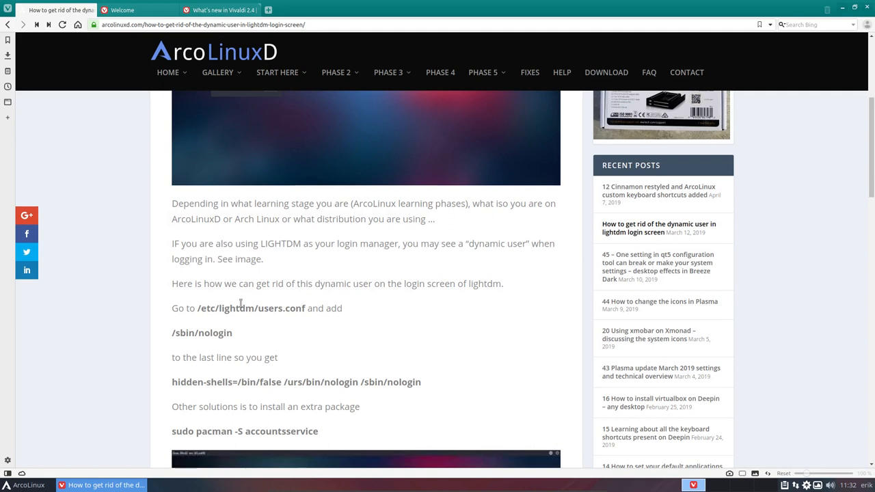
{"action": "mouse_move", "coordinate": [419, 379]}
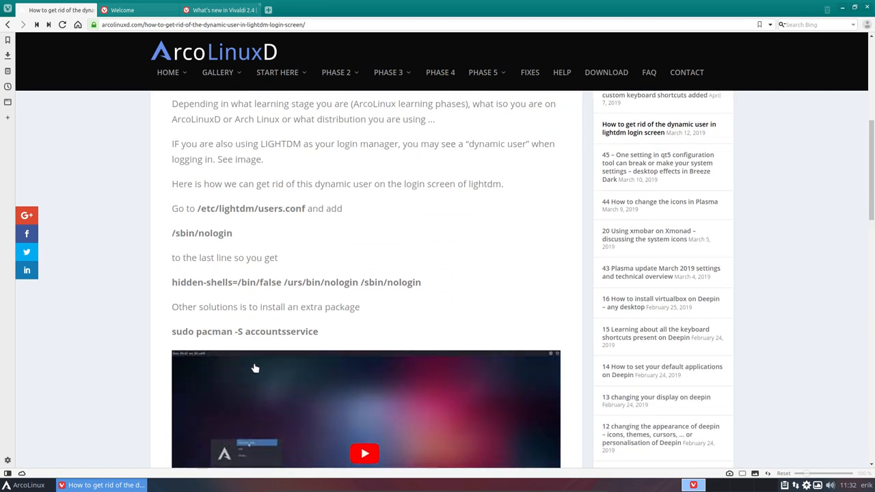
{"action": "mouse_move", "coordinate": [686, 71]}
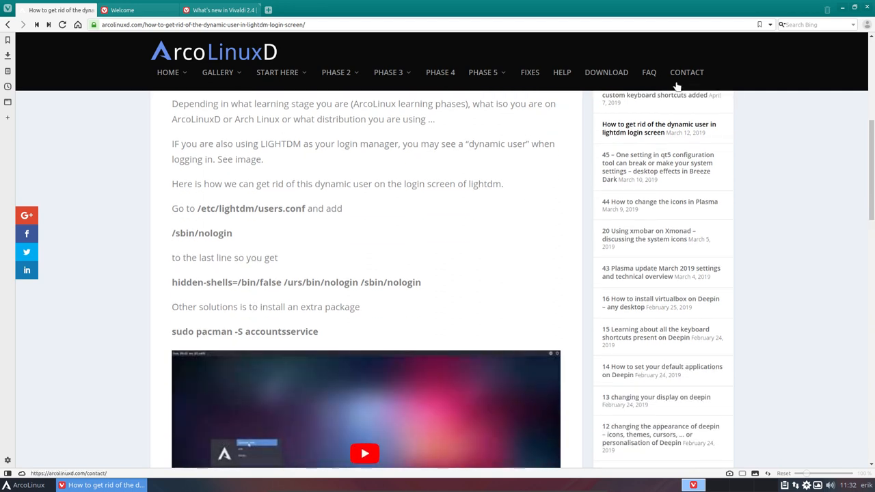
{"action": "mouse_move", "coordinate": [262, 375]}
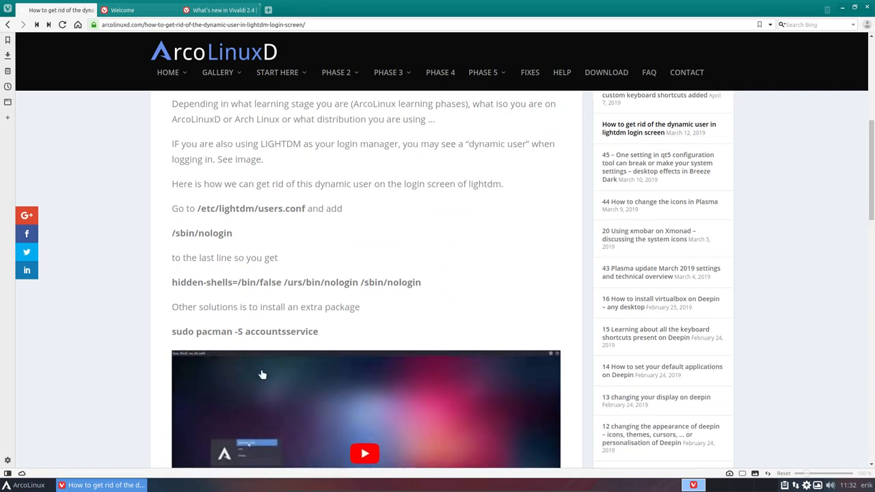
{"action": "scroll", "scroll_direction": "down", "scroll_amount": 3}
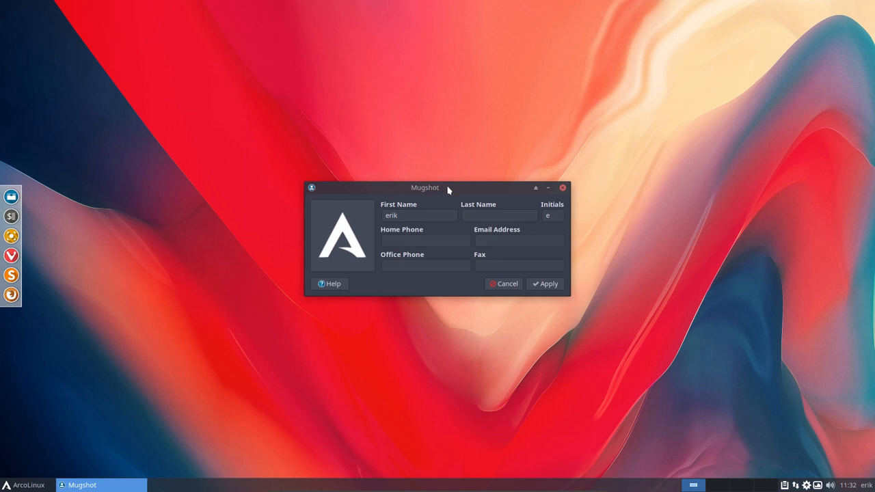
- Set the red ArcoLinux stock logo as the Mugshot account picture and apply it
{"action": "left_click", "coordinate": [342, 236]}
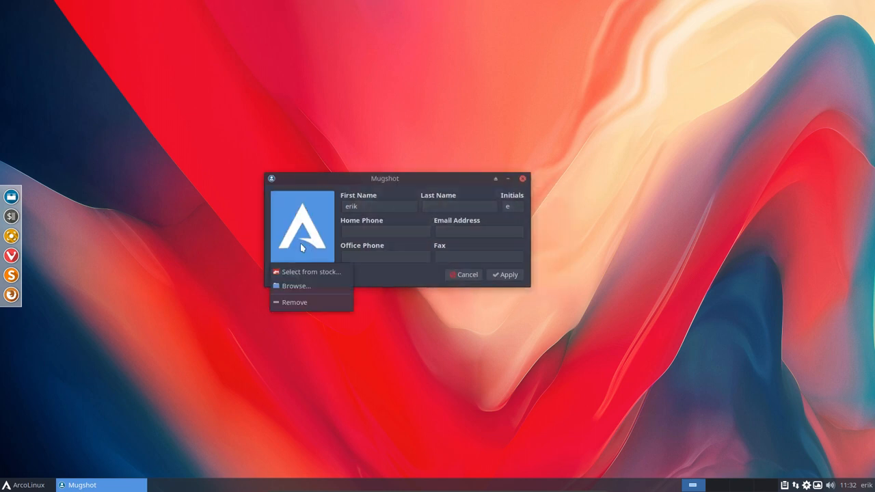
{"action": "left_click", "coordinate": [311, 271]}
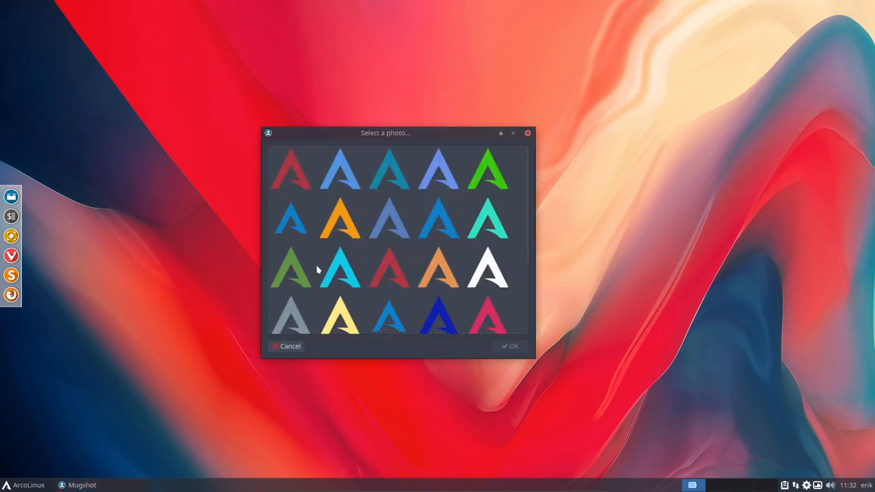
{"action": "left_click", "coordinate": [390, 268]}
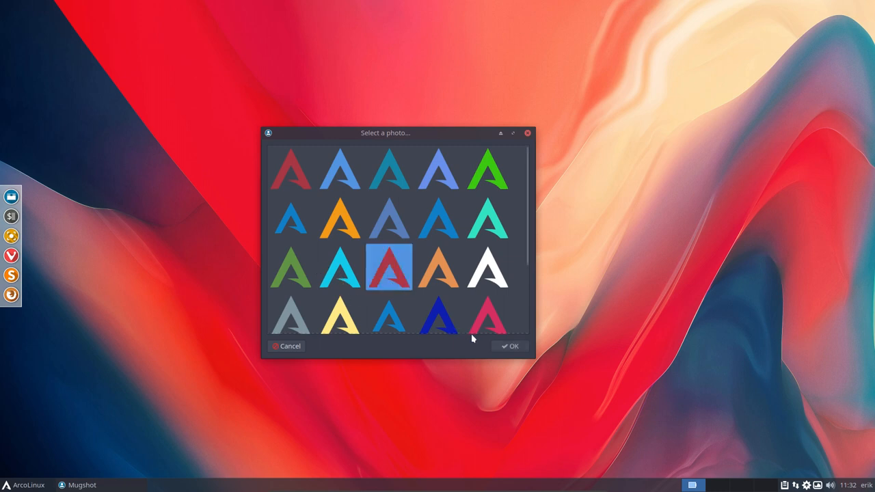
{"action": "left_click", "coordinate": [509, 346]}
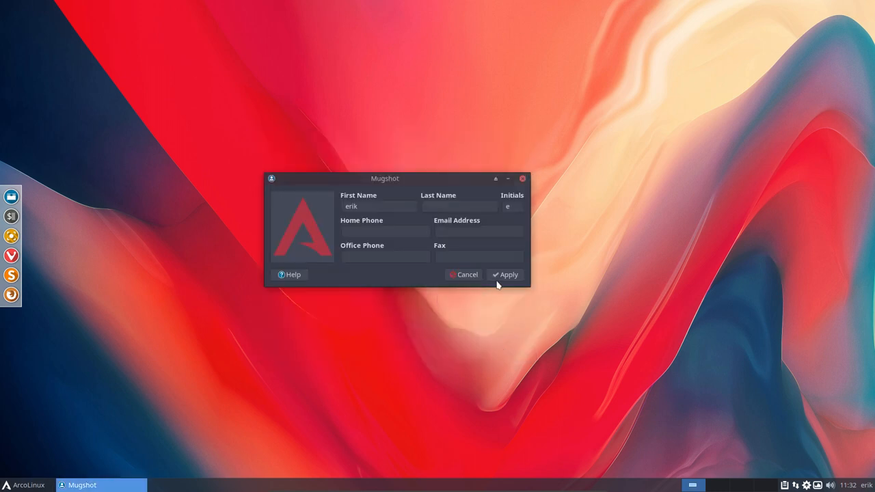
{"action": "left_click", "coordinate": [26, 485]}
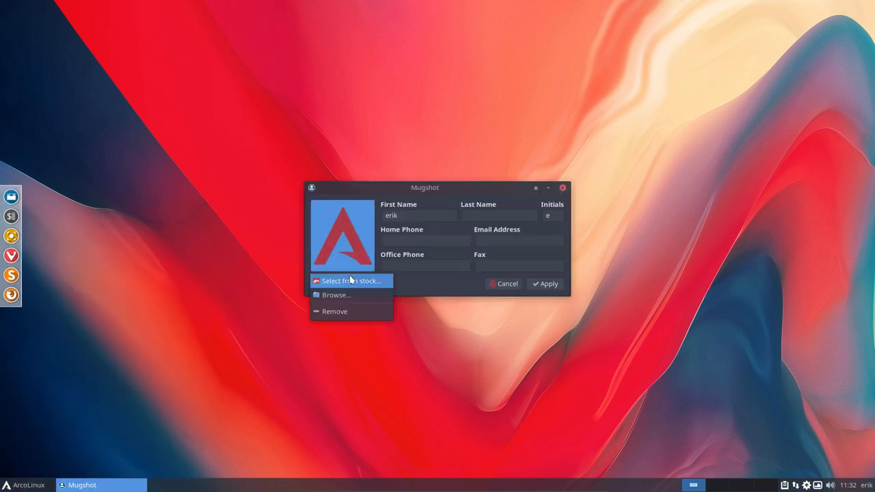
{"action": "left_click", "coordinate": [350, 281]}
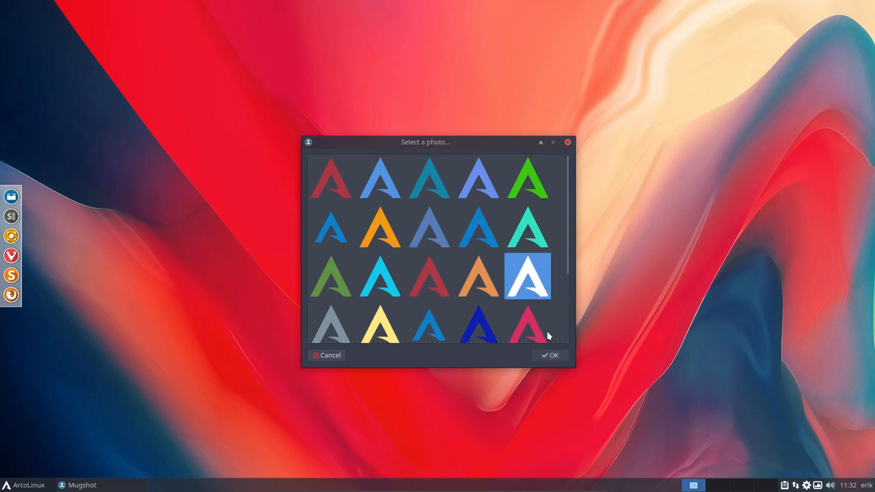
{"action": "left_click", "coordinate": [550, 355]}
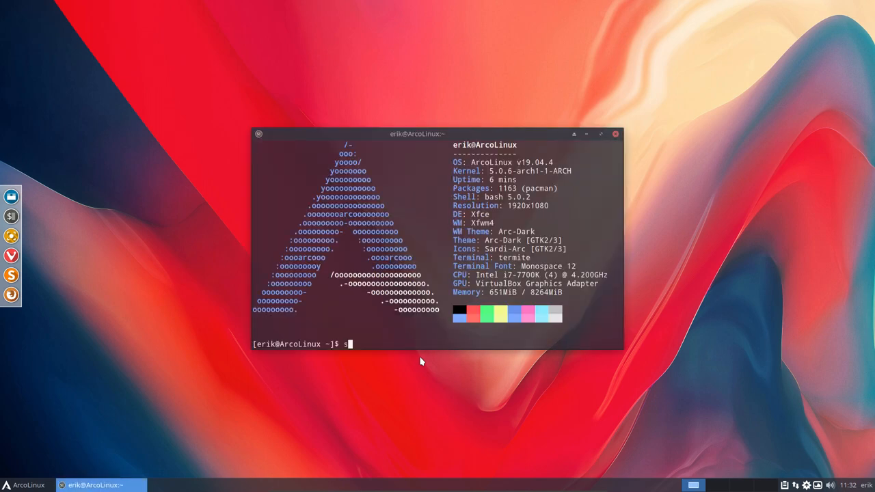
- Uninstall mugshot with sudo pacman -R mugshot, confirming with y
{"action": "type", "text": "udo pacman"}
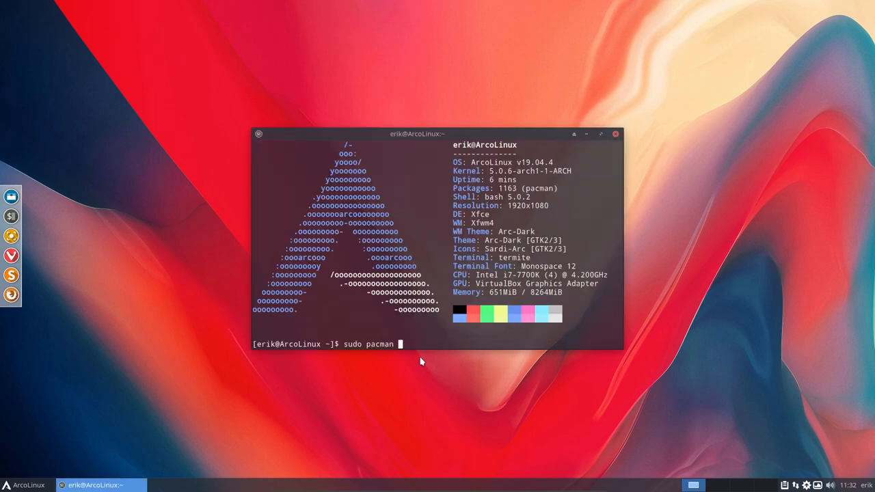
{"action": "type", "text": "-R mugshot"}
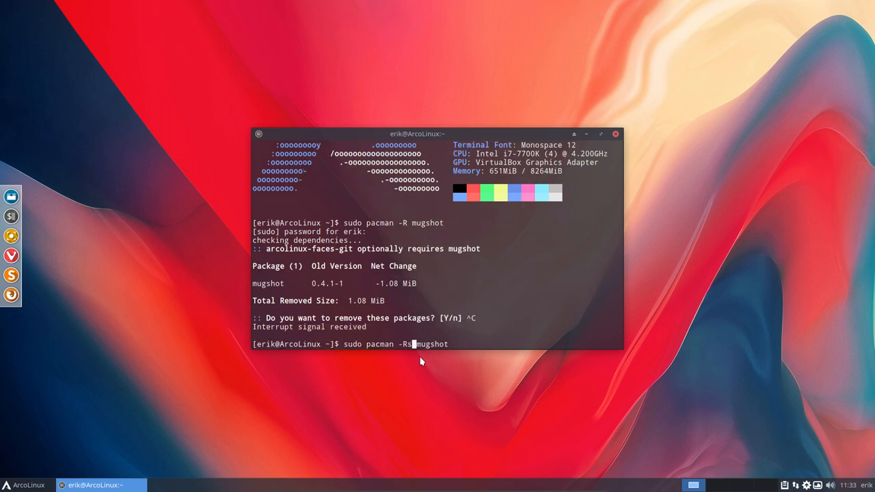
{"action": "type", "text": "y"}
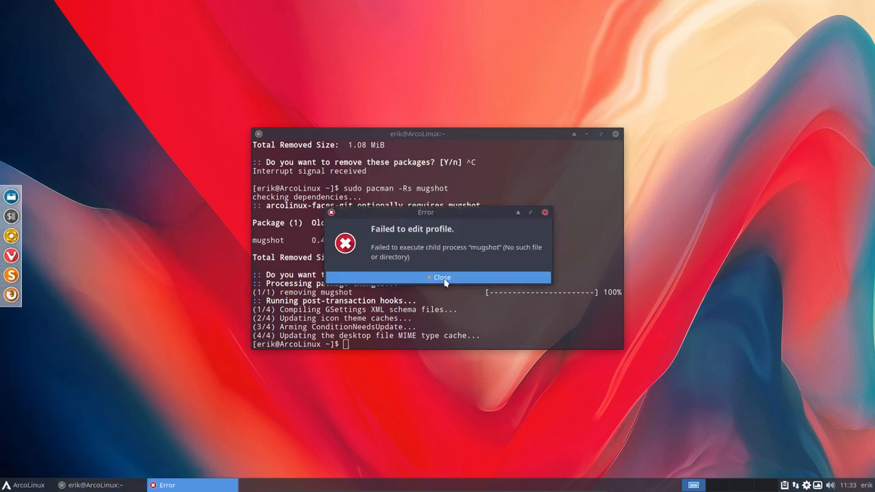
- Dismiss the failed-to-edit-profile error and run sudo pacman -R accountsservice
{"action": "left_click", "coordinate": [438, 277]}
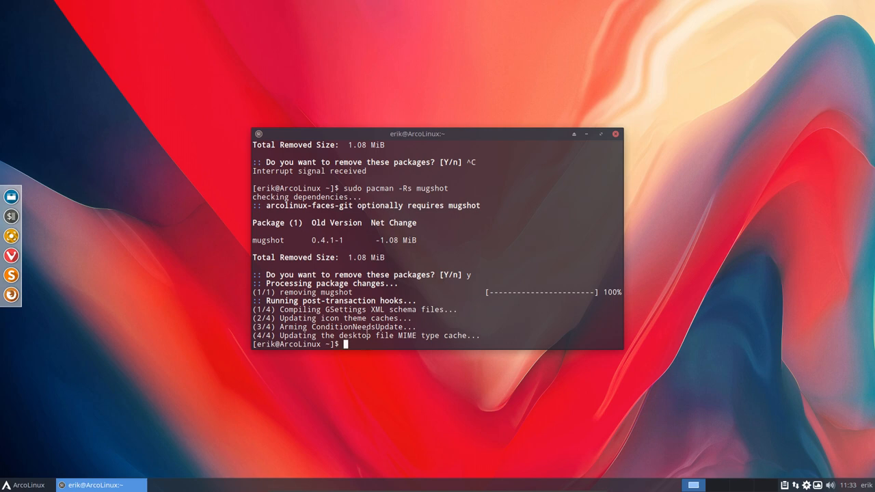
{"action": "type", "text": "sudo"}
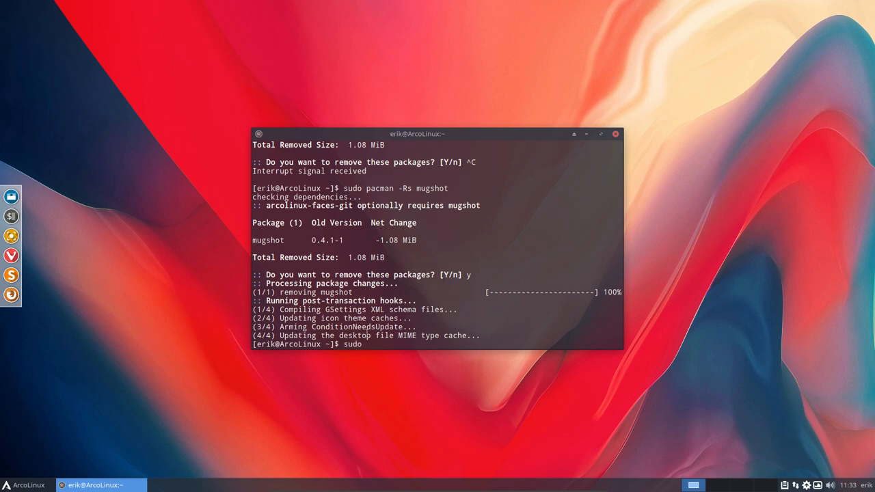
{"action": "type", "text": "pacman"}
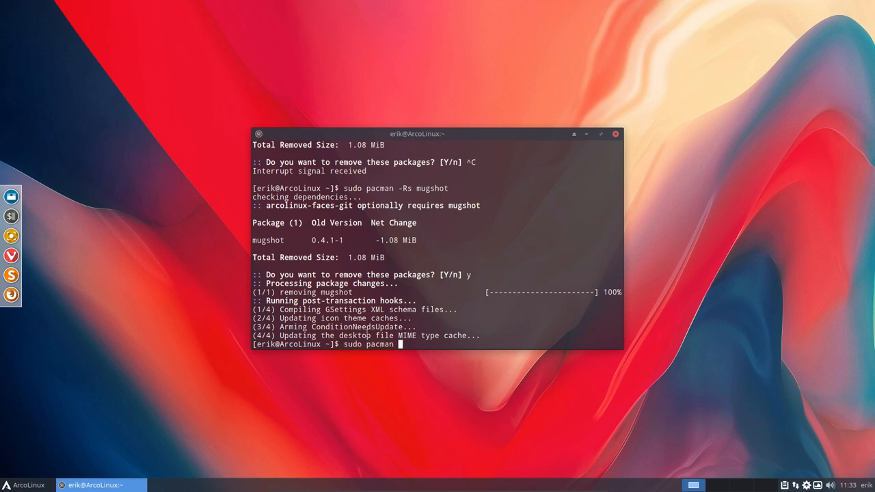
{"action": "type", "text": "-R"}
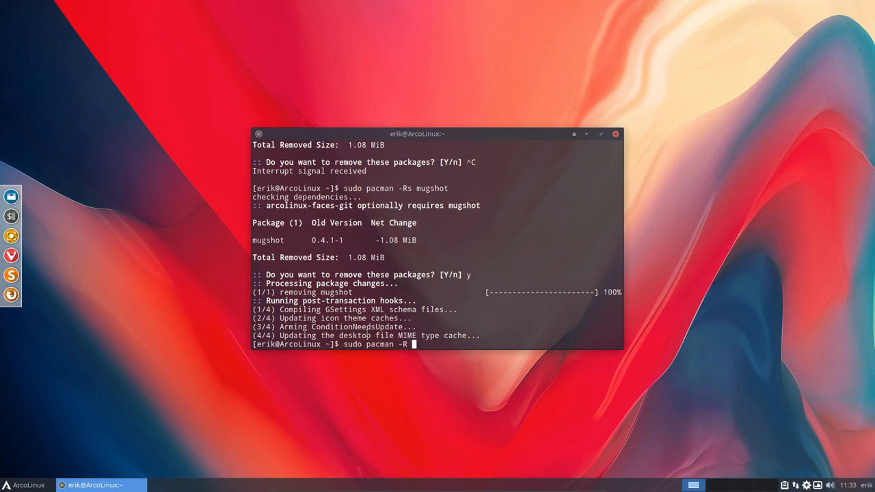
{"action": "type", "text": "accountsservice"}
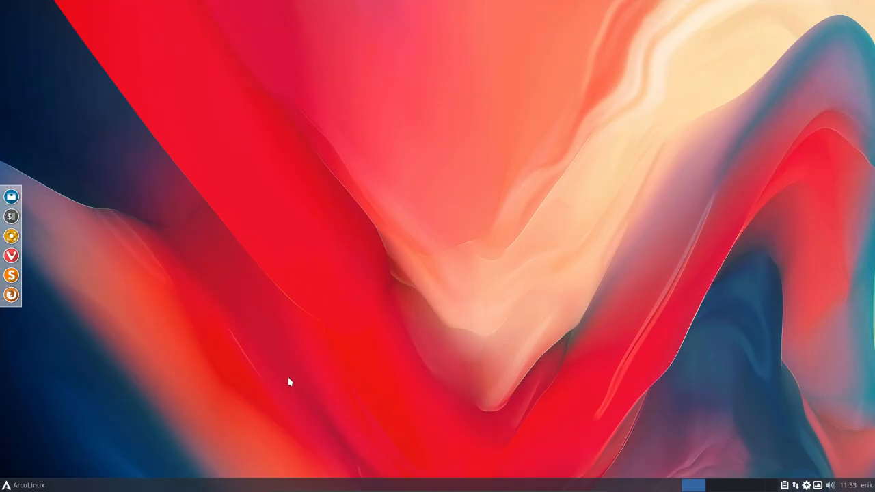
{"action": "mouse_move", "coordinate": [248, 216]}
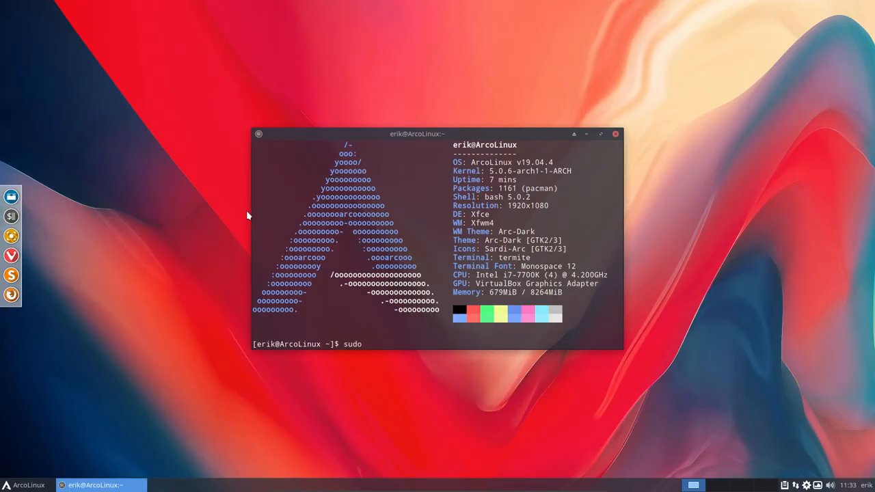
- Try installing mugshot with pacman -S mugshot
{"action": "type", "text": "pacman"}
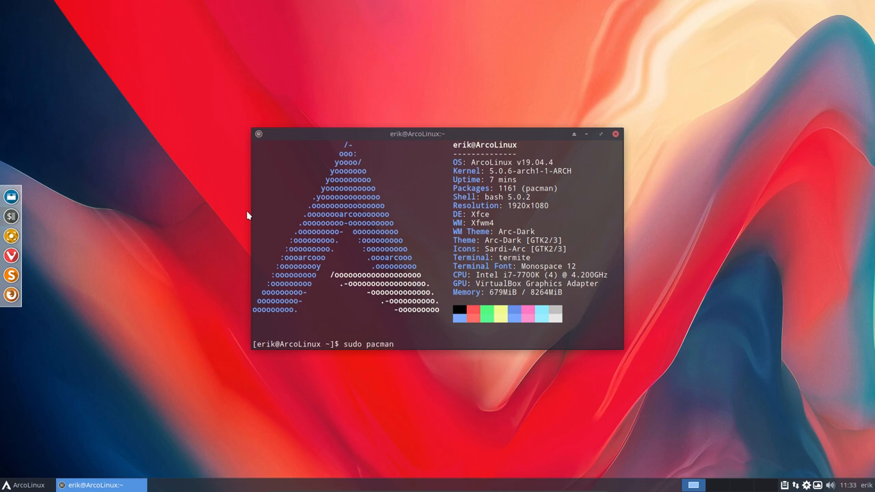
{"action": "type", "text": "-Smu"}
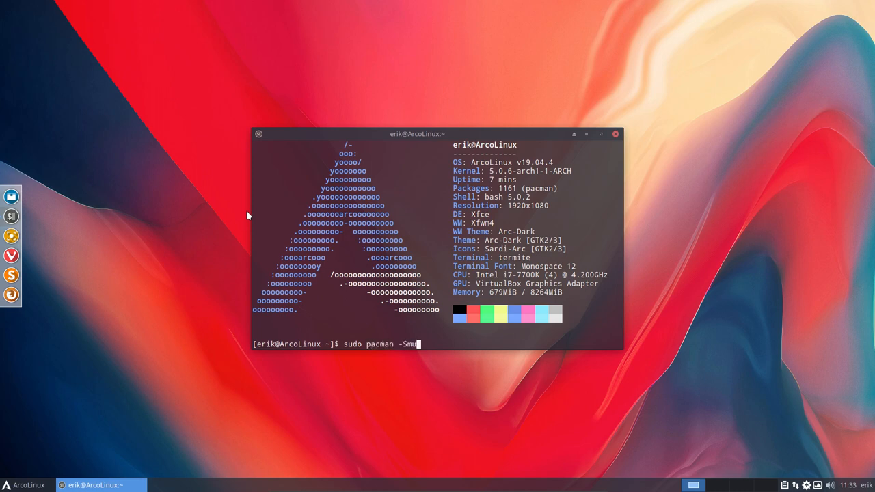
{"action": "type", "text": "ughshot"}
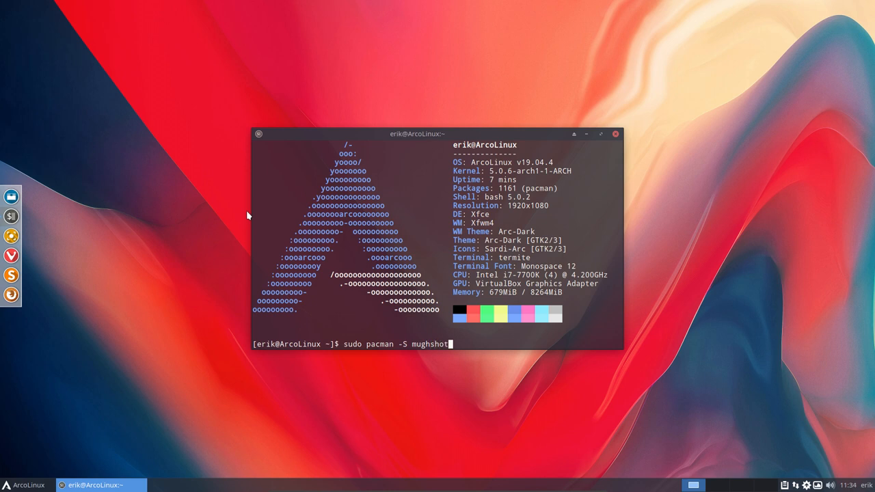
{"action": "key", "text": "Return"}
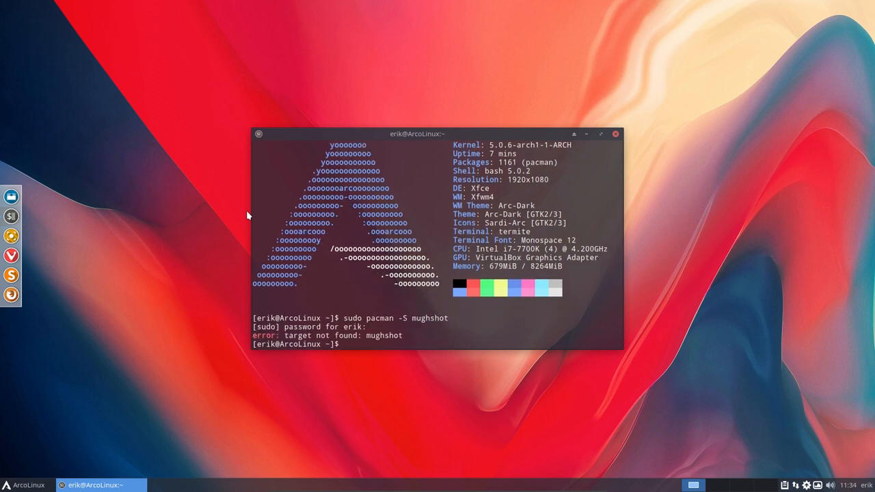
- Reinstall mugshot from the AUR with yay -S mugshot, accepting accountsservice
{"action": "type", "text": "yay"}
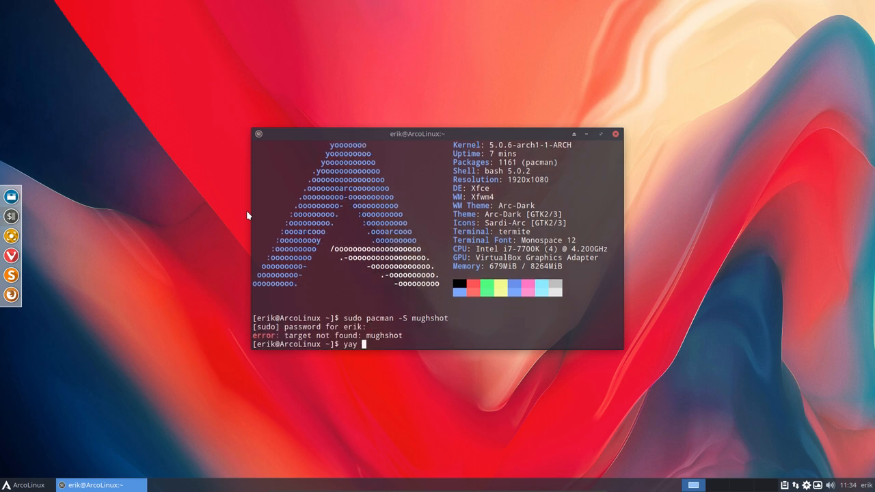
{"action": "type", "text": "-S mug"}
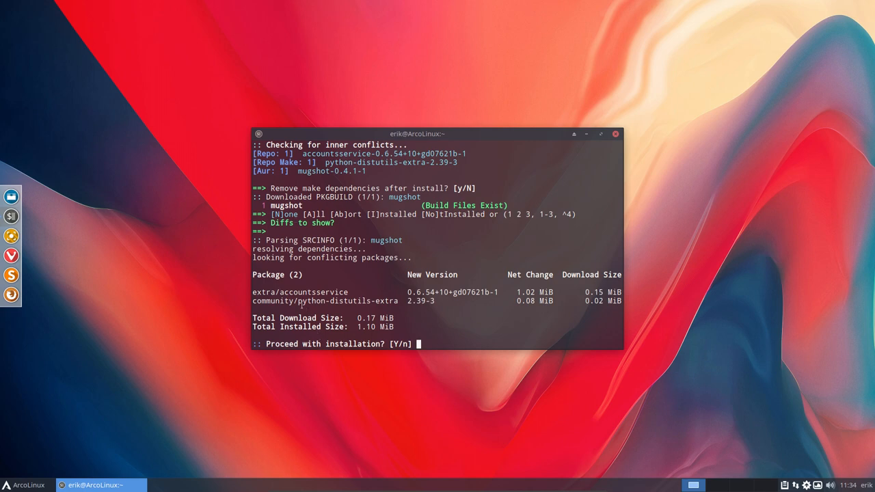
{"action": "double_click", "coordinate": [315, 292]}
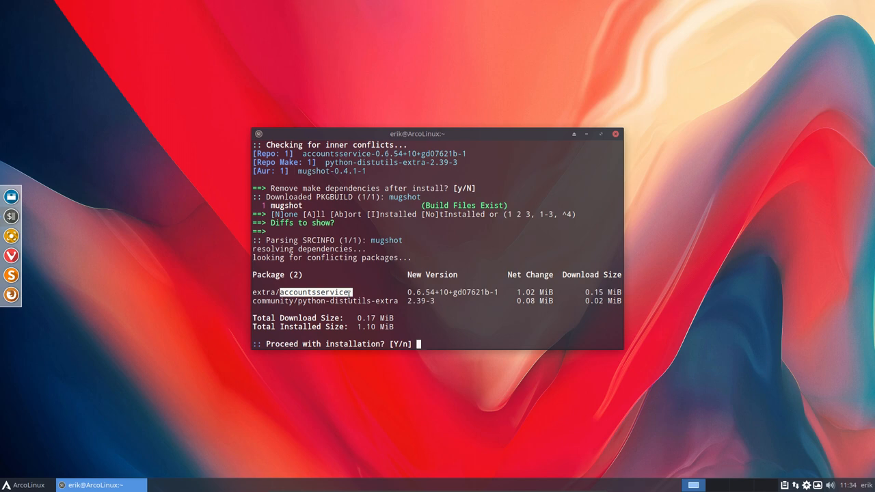
{"action": "type", "text": "y"}
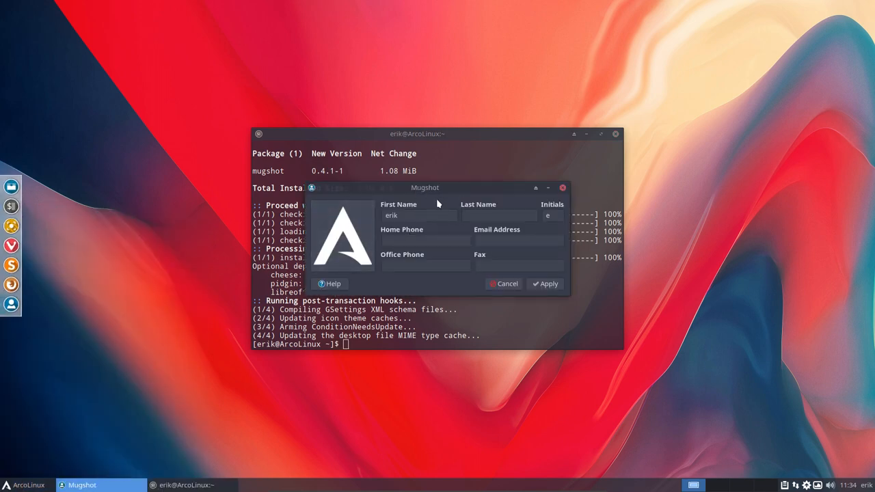
- Apply the Mugshot profile, close it, and move the terminal window back into place
{"action": "left_click", "coordinate": [544, 284]}
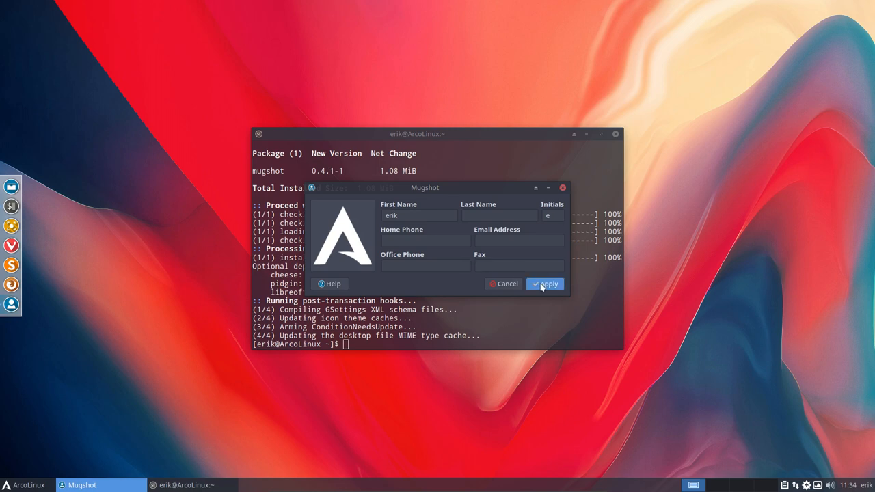
{"action": "left_click", "coordinate": [545, 284]}
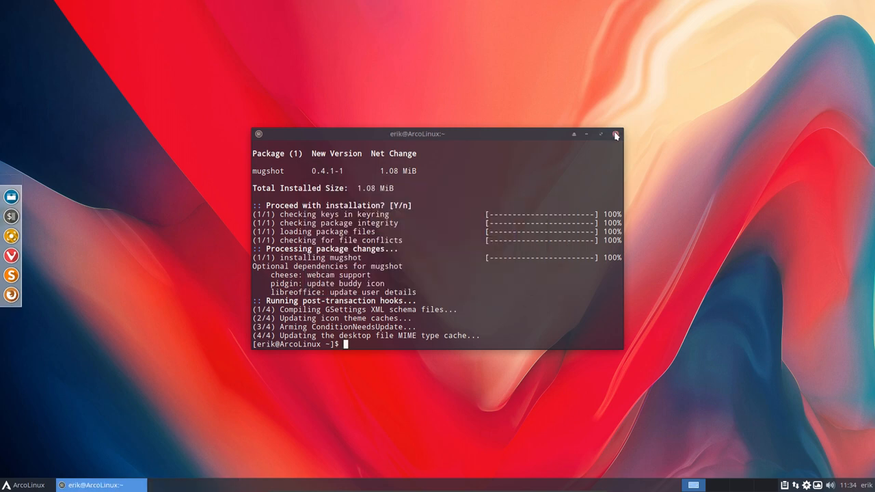
{"action": "left_click_drag", "start_coordinate": [417, 134], "coordinate": [436, 124]}
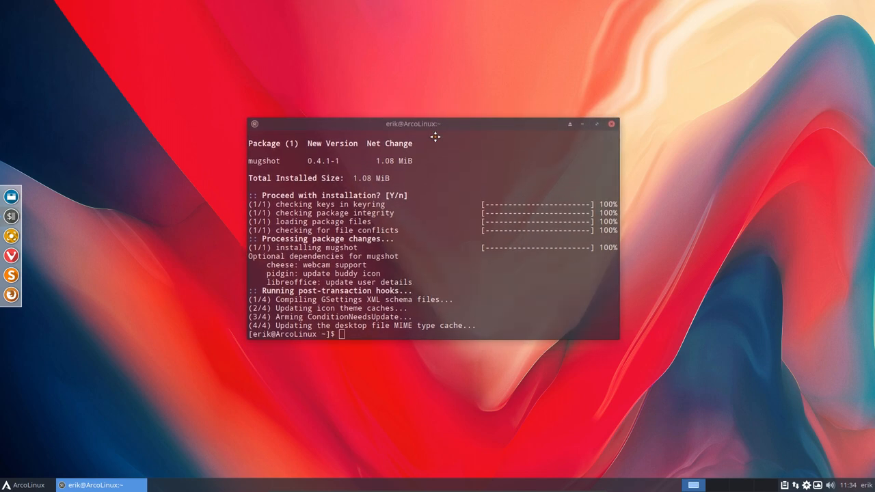
{"action": "left_click_drag", "start_coordinate": [413, 124], "coordinate": [438, 140]}
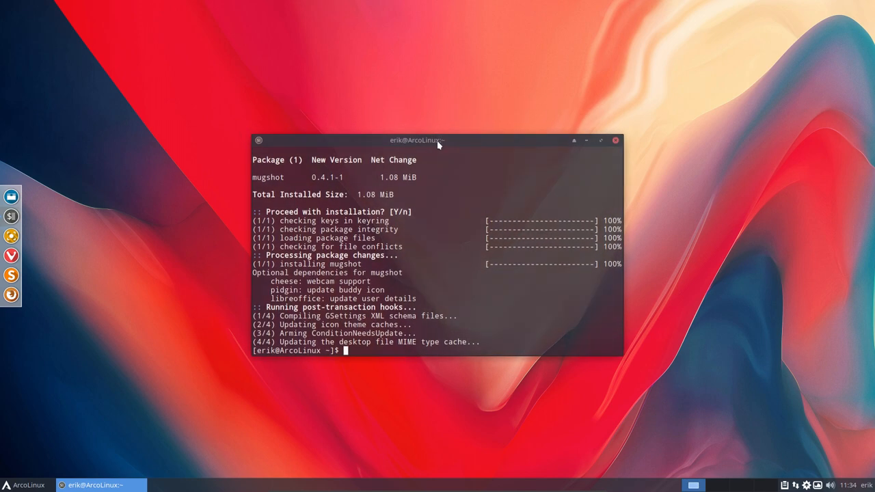
{"action": "mouse_move", "coordinate": [94, 404]}
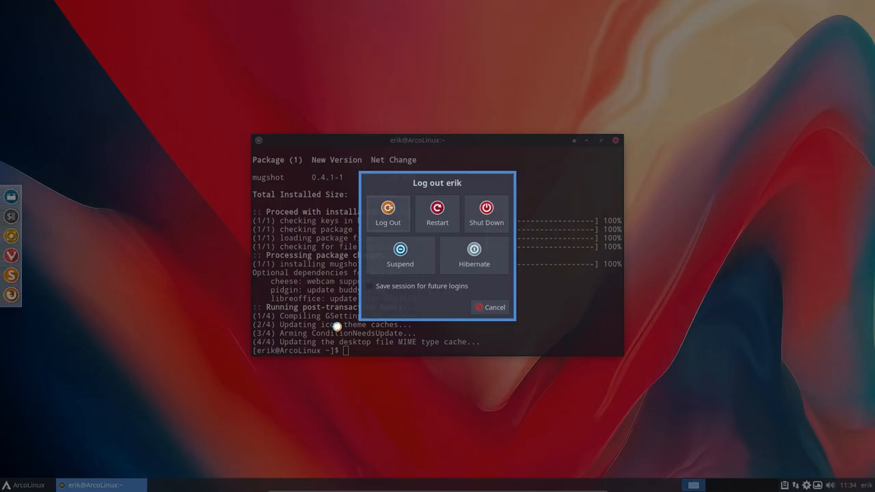
- Log out to the LightDM greeter and sign back in with the password
{"action": "left_click", "coordinate": [388, 213]}
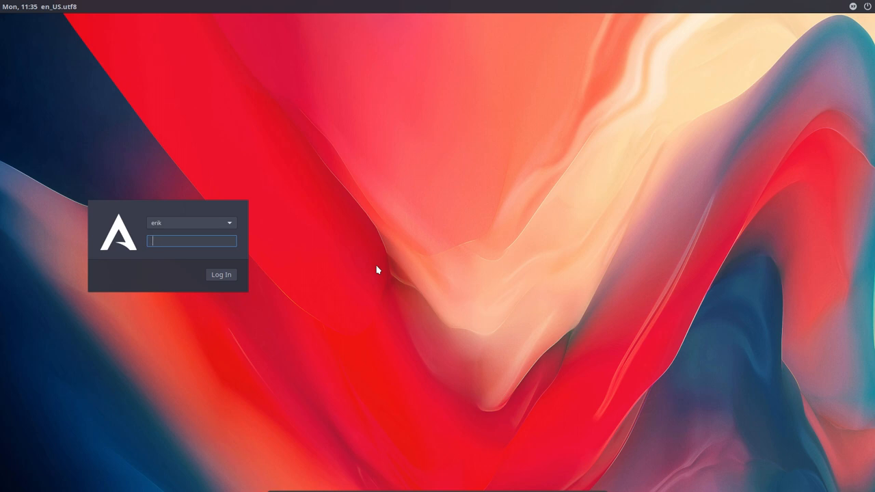
{"action": "left_click", "coordinate": [221, 274]}
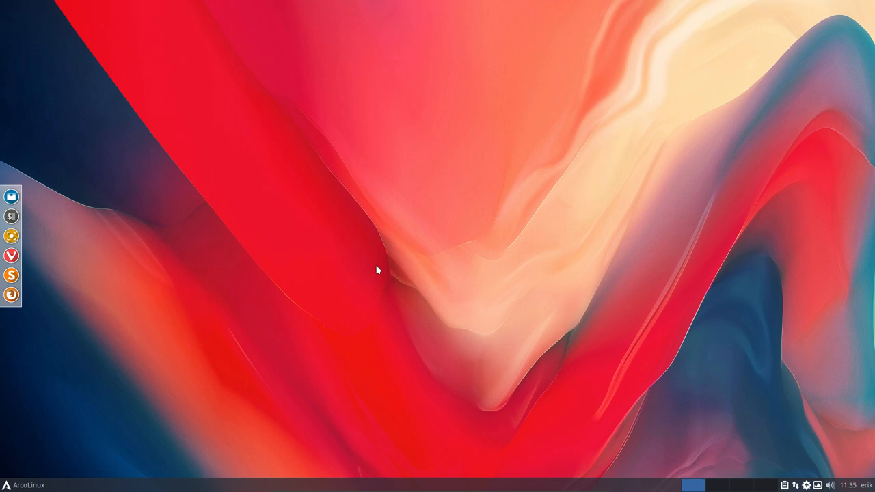
{"action": "mouse_move", "coordinate": [283, 258]}
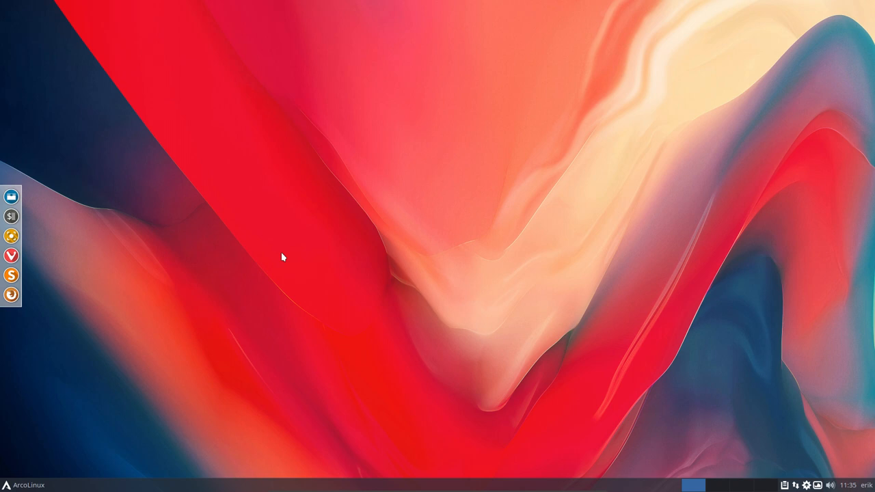
{"action": "mouse_move", "coordinate": [210, 288]}
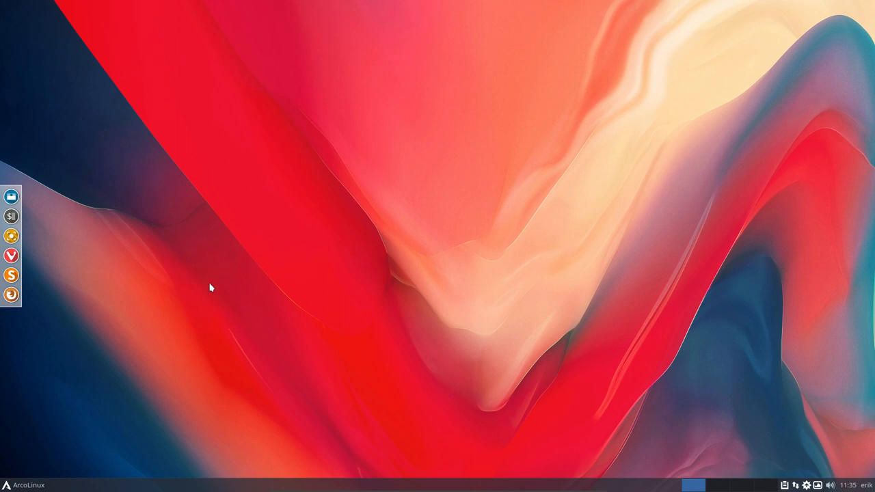
- Launch LightDM GTK+ Greeter settings from a 'lig' menu search, authenticate, and move it aside
{"action": "left_click", "coordinate": [7, 484]}
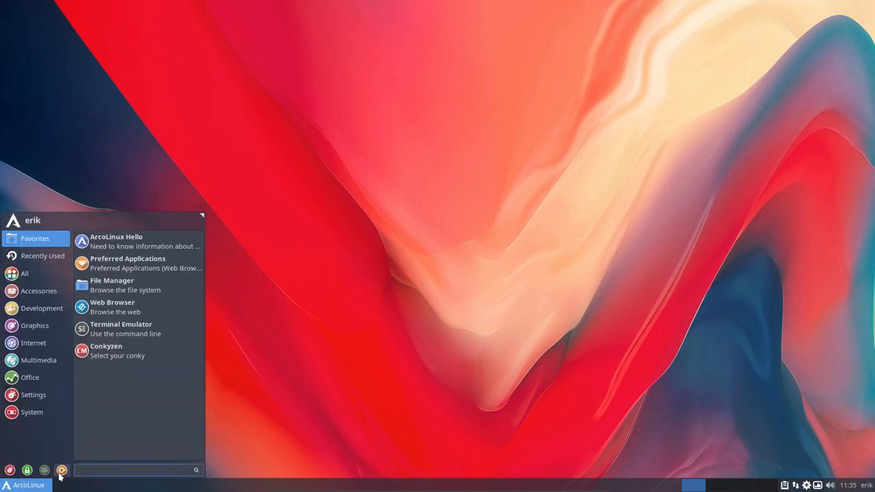
{"action": "mouse_move", "coordinate": [62, 471]}
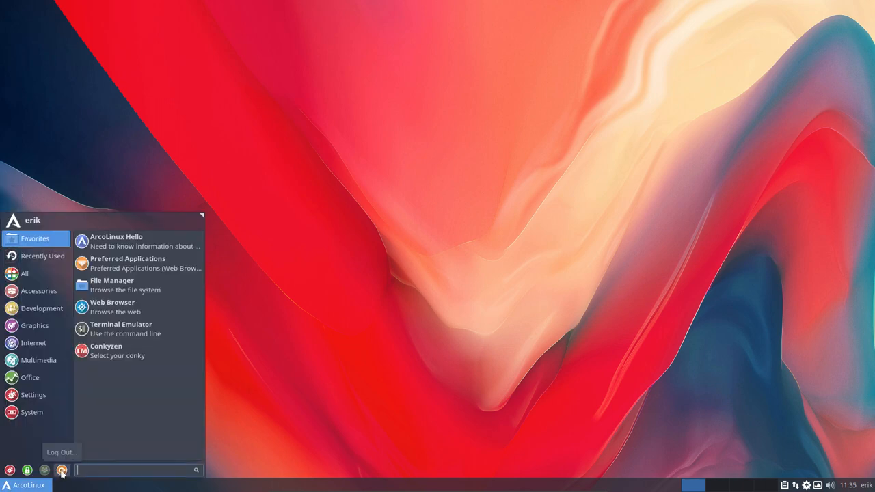
{"action": "type", "text": "lig"}
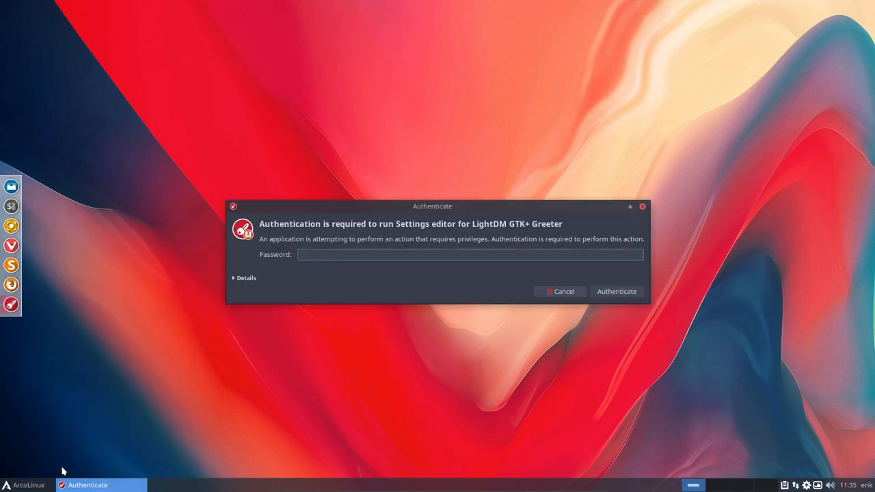
{"action": "left_click", "coordinate": [616, 292]}
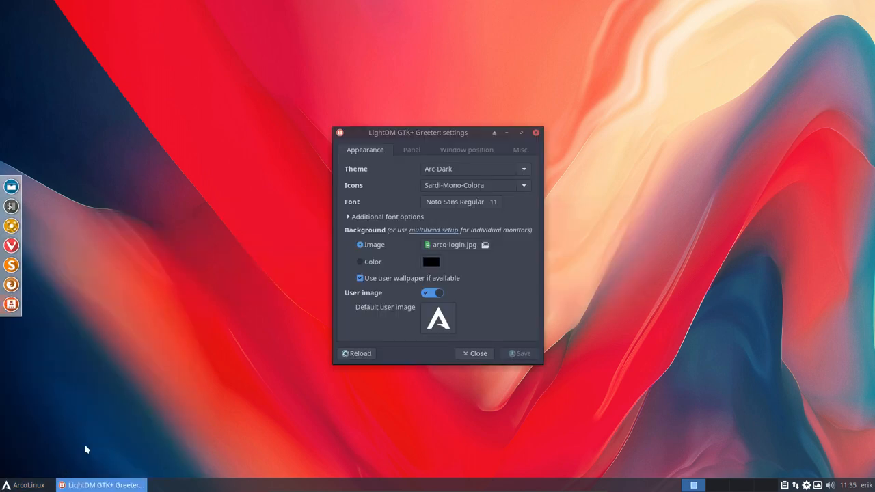
{"action": "left_click_drag", "start_coordinate": [417, 132], "coordinate": [366, 100]}
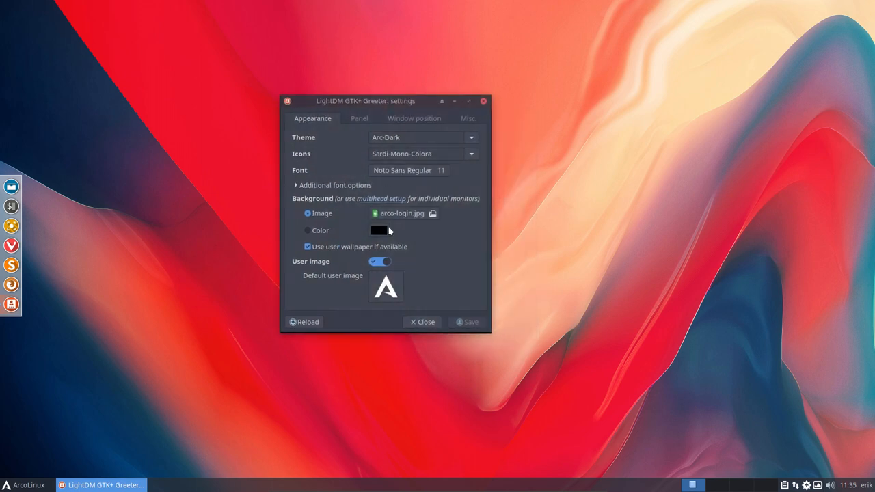
{"action": "mouse_move", "coordinate": [395, 110]}
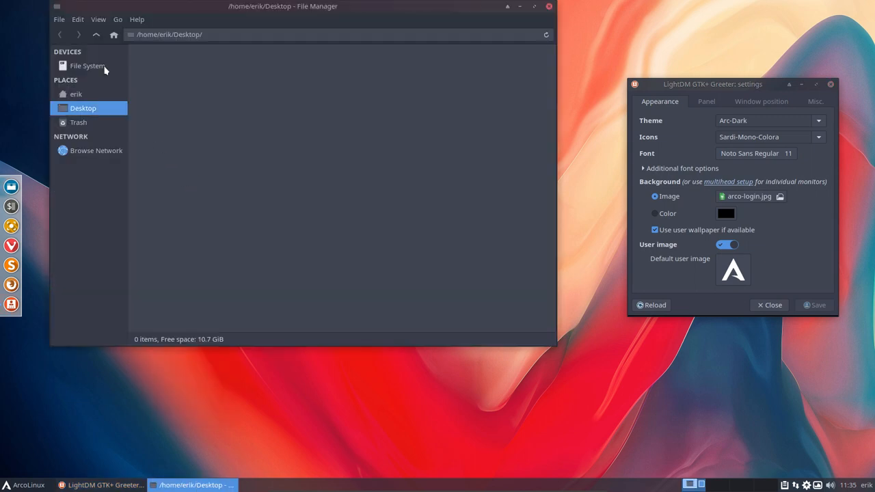
- Browse to /etc/lightdm and open the context menu of lightdm-gtk-greeter.conf
{"action": "left_click", "coordinate": [87, 65]}
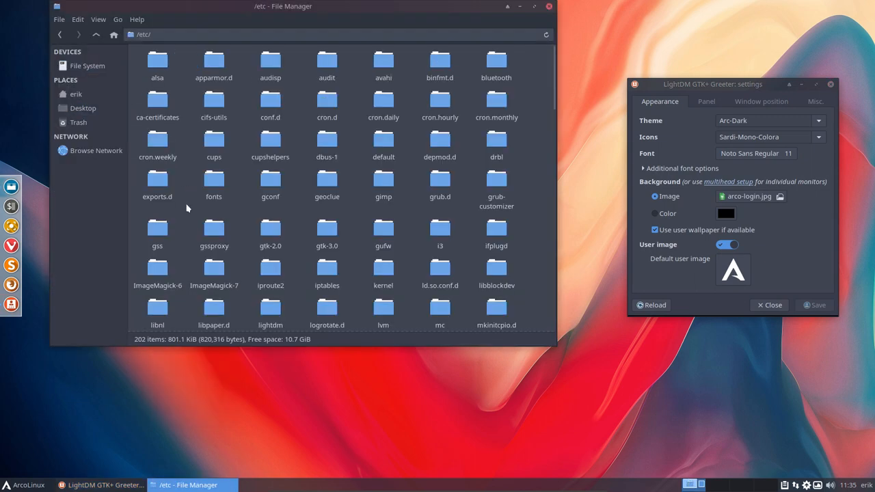
{"action": "double_click", "coordinate": [270, 306]}
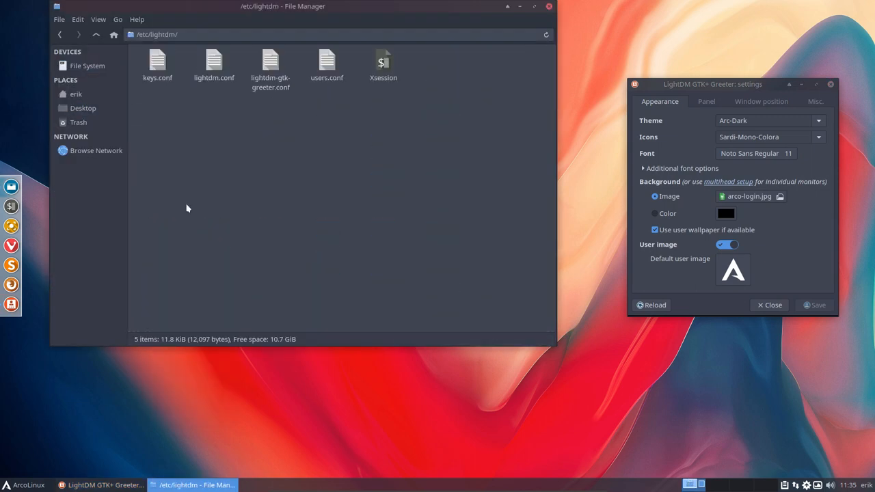
{"action": "left_click", "coordinate": [270, 65]}
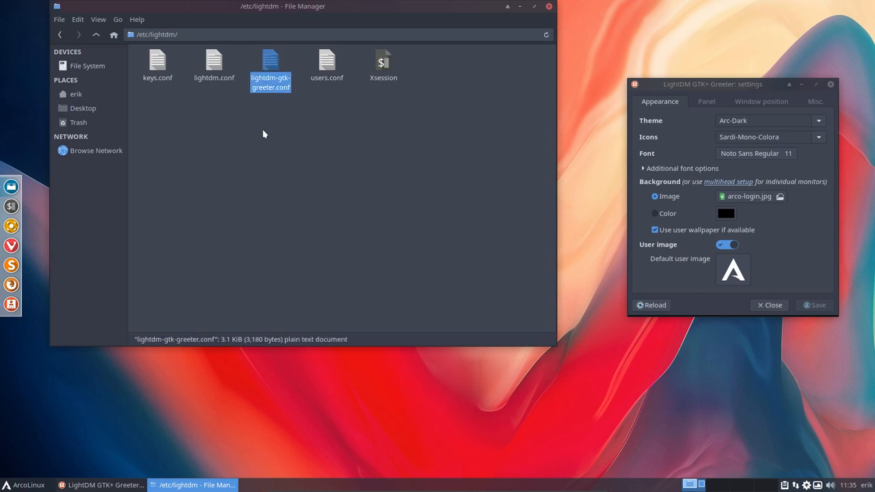
{"action": "double_click", "coordinate": [270, 65]}
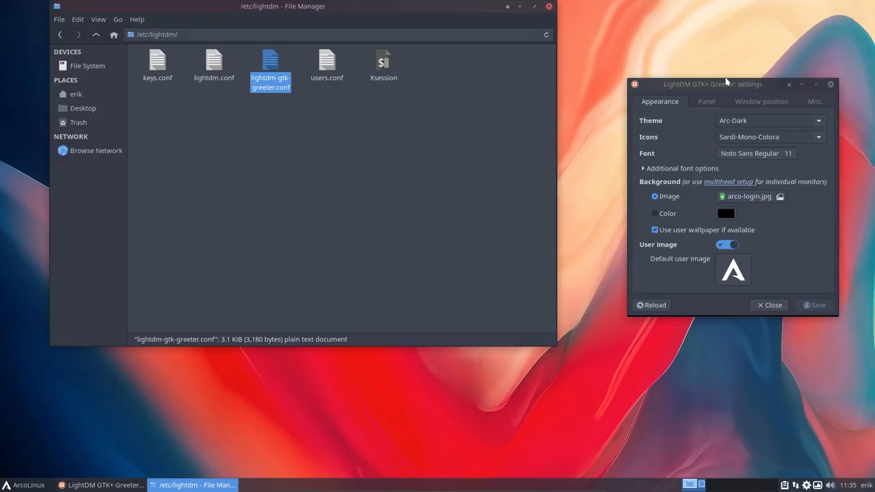
{"action": "left_click", "coordinate": [214, 65]}
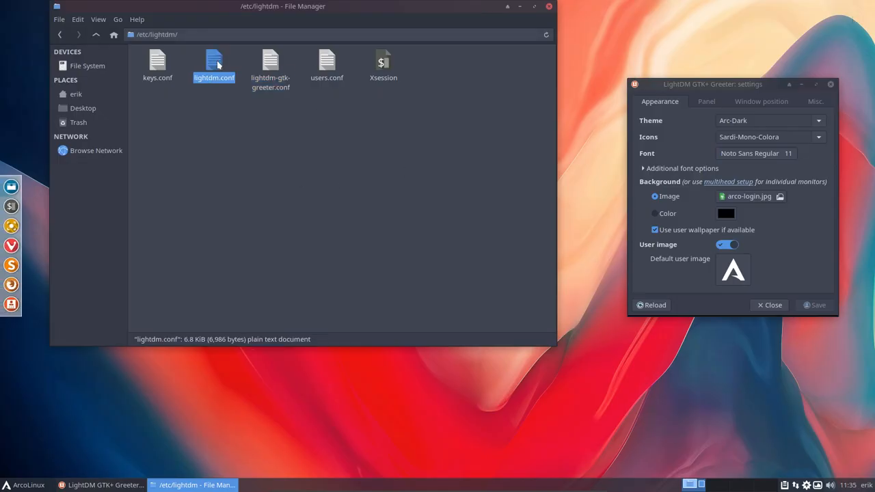
{"action": "mouse_move", "coordinate": [215, 62]}
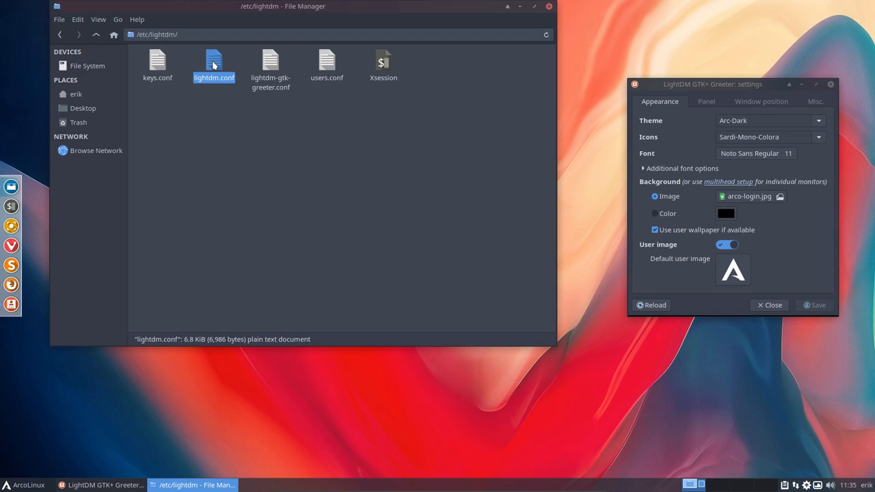
{"action": "right_click", "coordinate": [270, 65]}
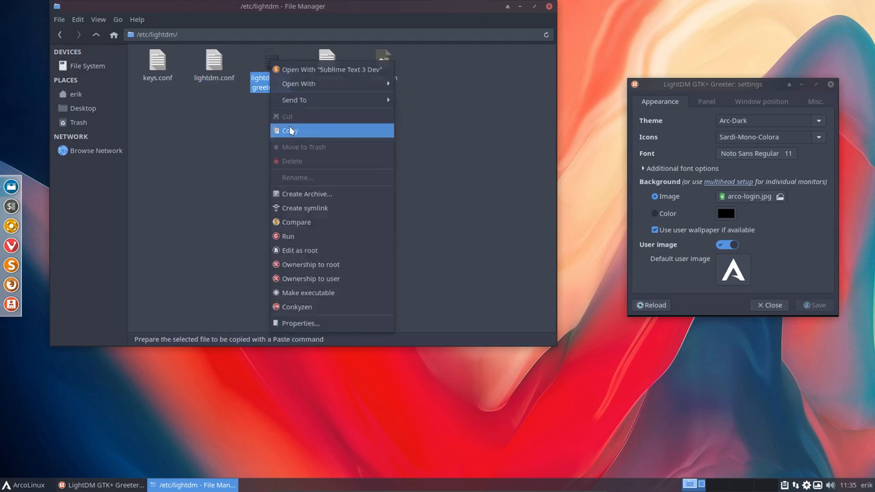
- Open lightdm-gtk-greeter.conf in Sublime Text, sized to the left half of the screen
{"action": "left_click", "coordinate": [331, 69]}
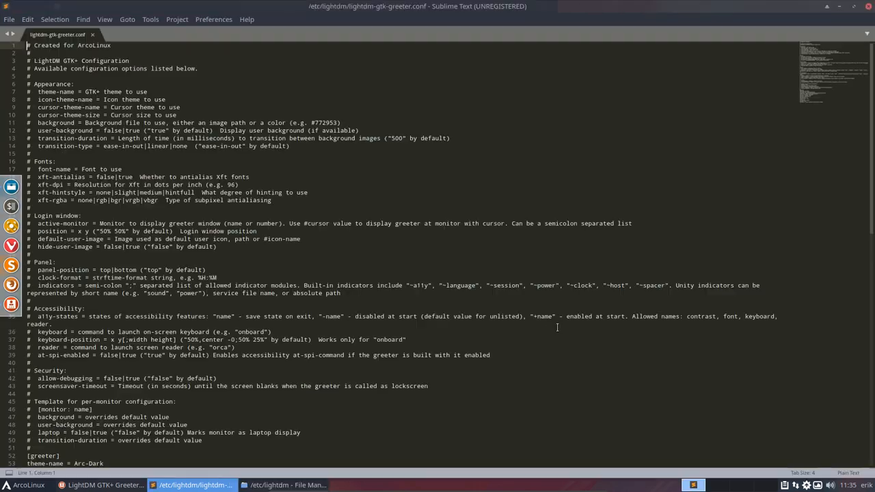
{"action": "left_click", "coordinate": [847, 473]}
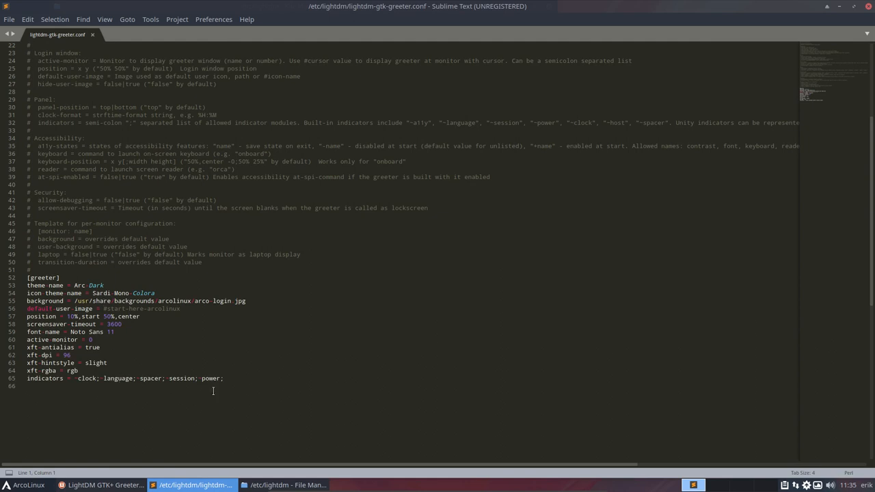
{"action": "left_click_drag", "start_coordinate": [27, 276], "coordinate": [224, 379]}
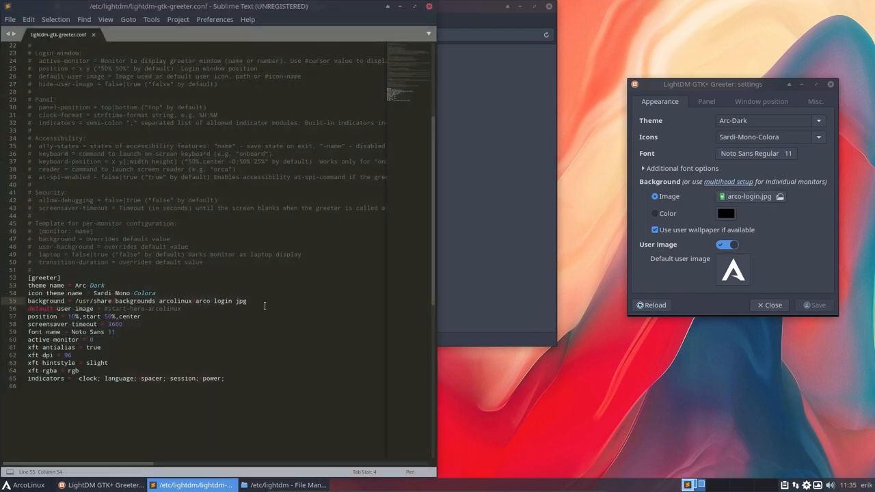
- Save arco-login-plasma.jpg as the greeter background and restore the config's comment lines
{"action": "left_click", "coordinate": [780, 196]}
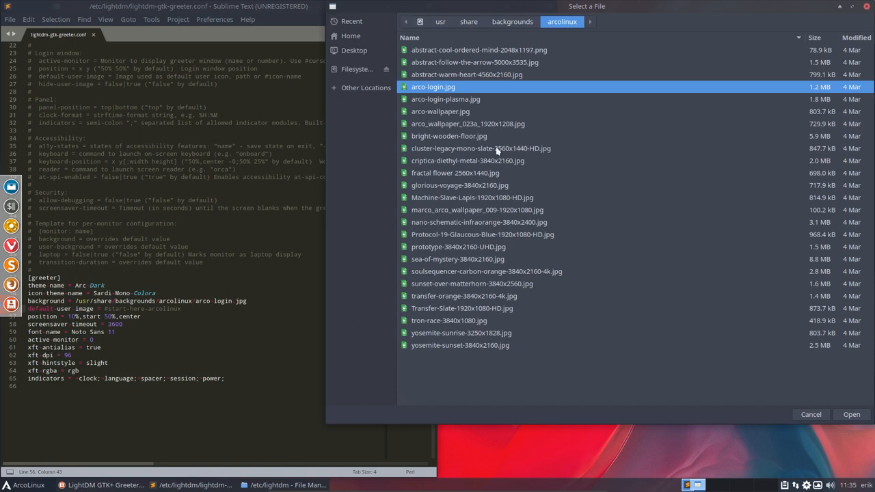
{"action": "left_click", "coordinate": [445, 98]}
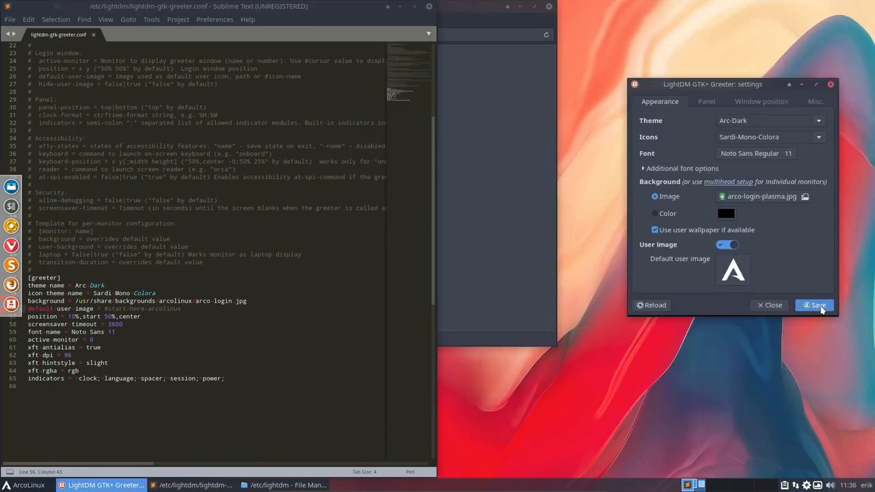
{"action": "left_click", "coordinate": [818, 304]}
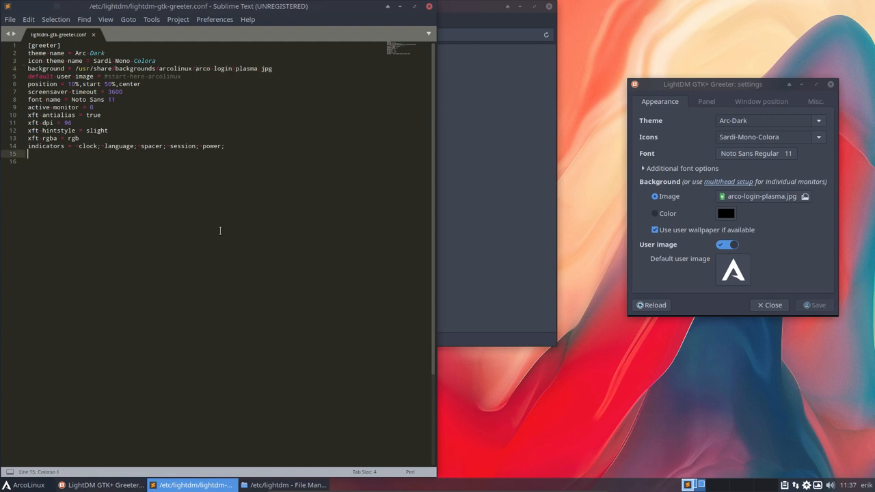
{"action": "mouse_move", "coordinate": [142, 230]}
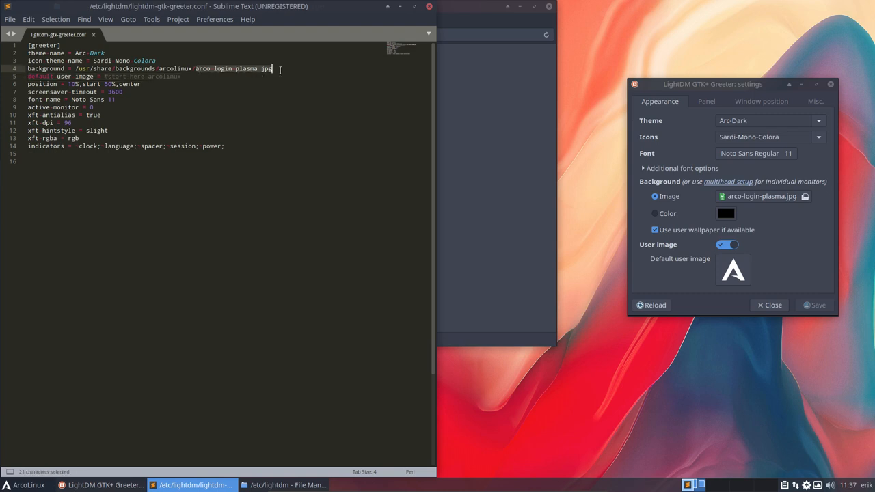
{"action": "key", "text": "ctrl+c"}
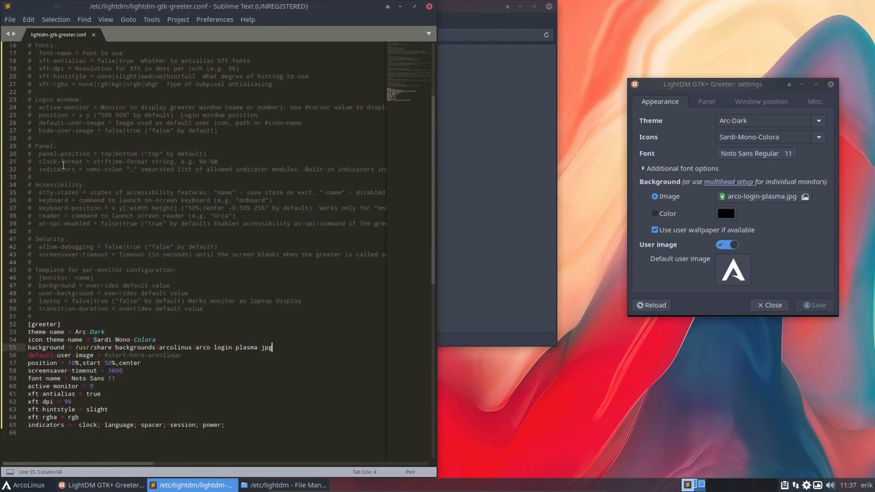
{"action": "scroll", "scroll_direction": "down", "scroll_amount": 3}
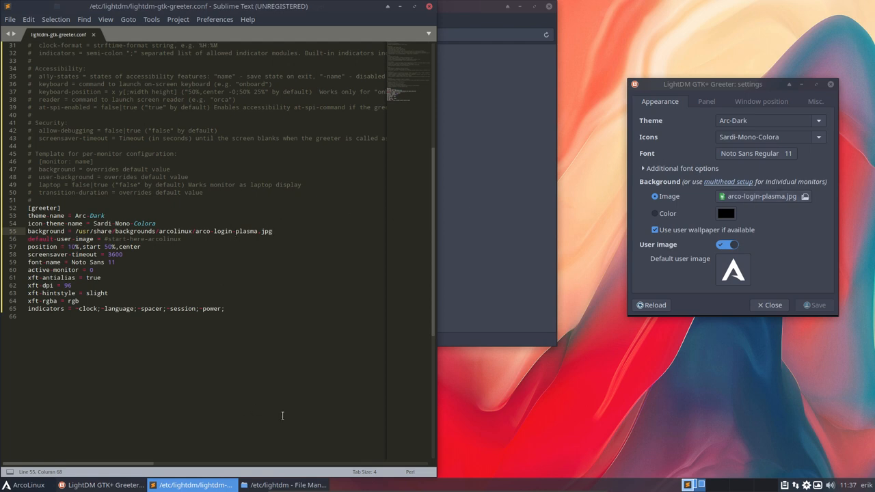
{"action": "mouse_move", "coordinate": [458, 297]}
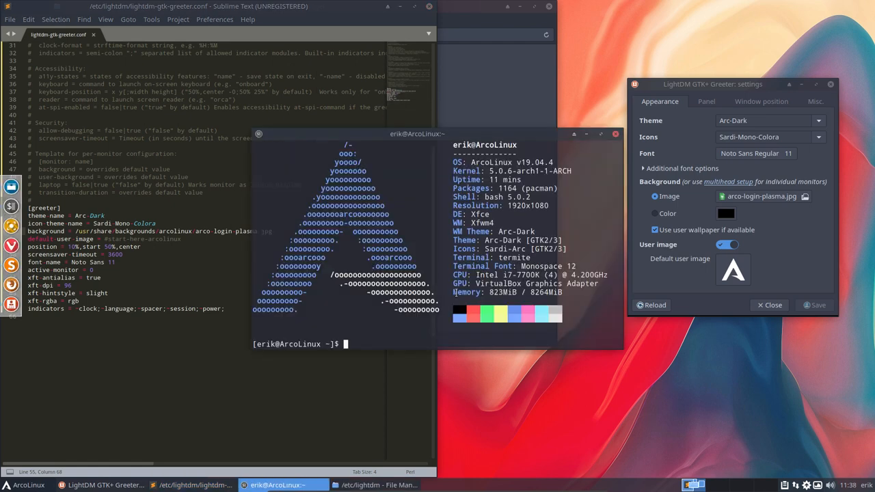
- Search yay for background packages, cancel, then browse the yay wallpapers results
{"action": "type", "text": "yay bac"}
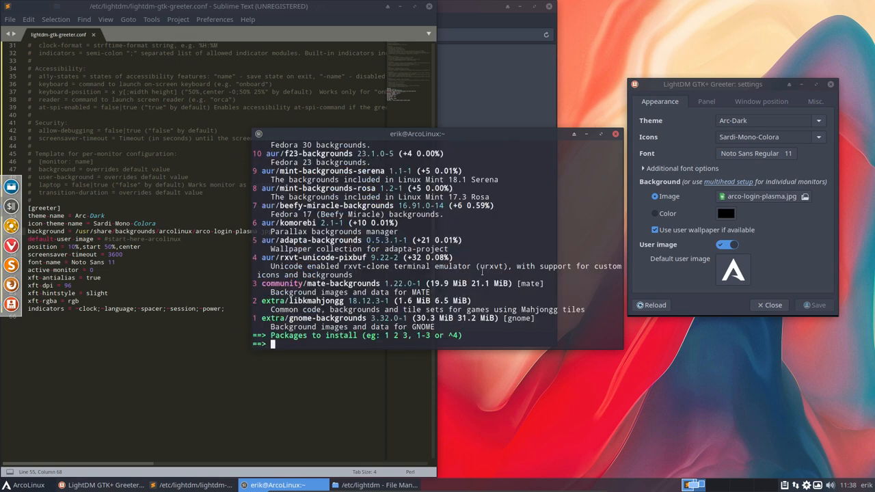
{"action": "double_click", "coordinate": [311, 240]}
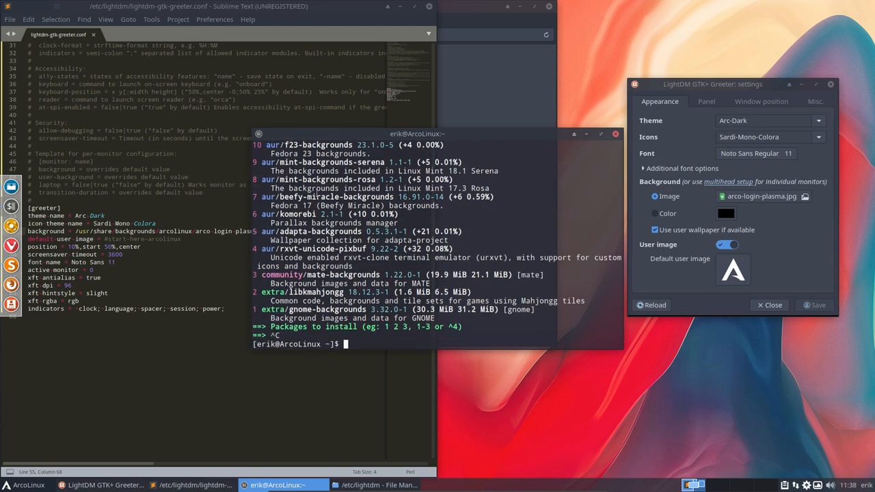
{"action": "type", "text": "yay wallp"}
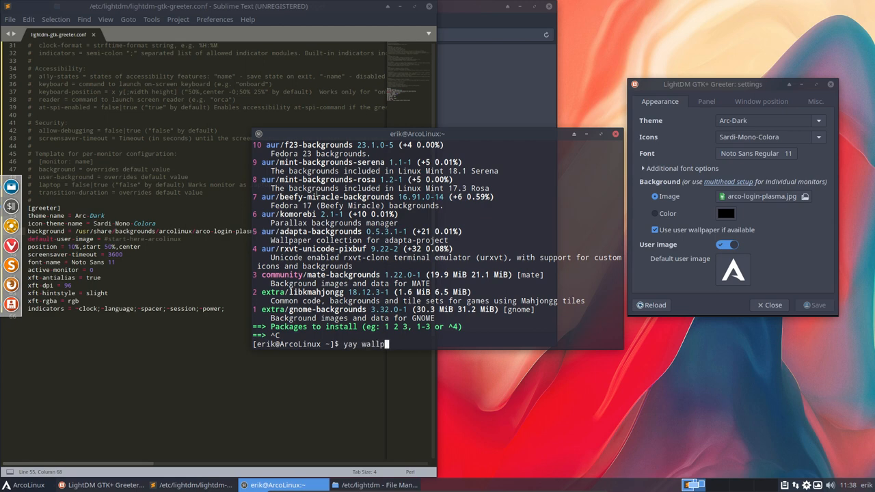
{"action": "type", "text": "apers"}
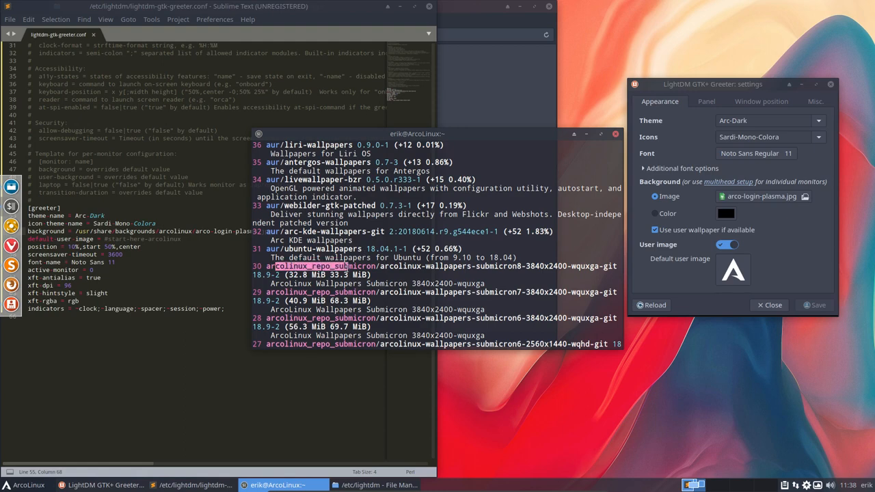
{"action": "scroll", "scroll_direction": "down", "scroll_amount": 3}
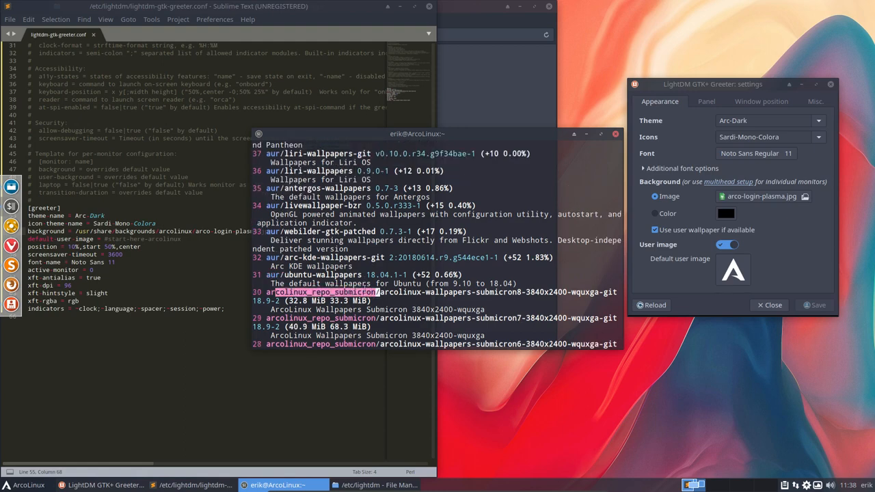
{"action": "scroll", "scroll_direction": "down", "scroll_amount": 3}
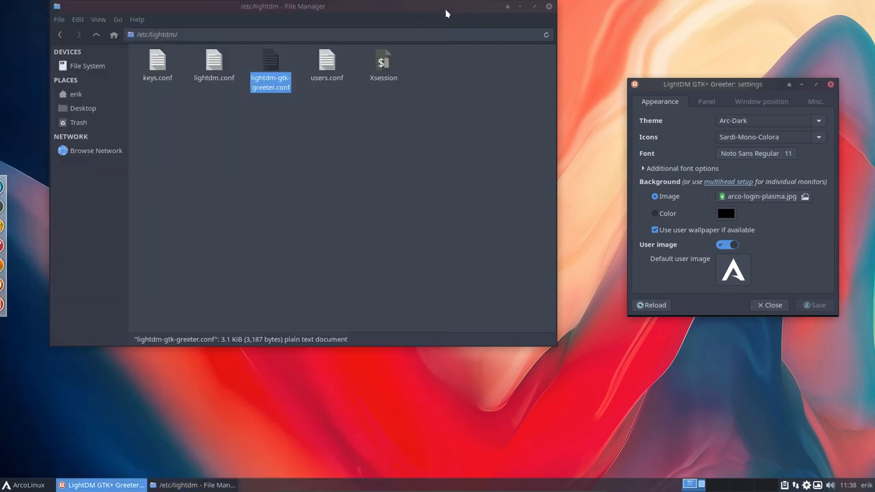
- Log out to view the new LightDM login background, then log back in
{"action": "left_click", "coordinate": [548, 6]}
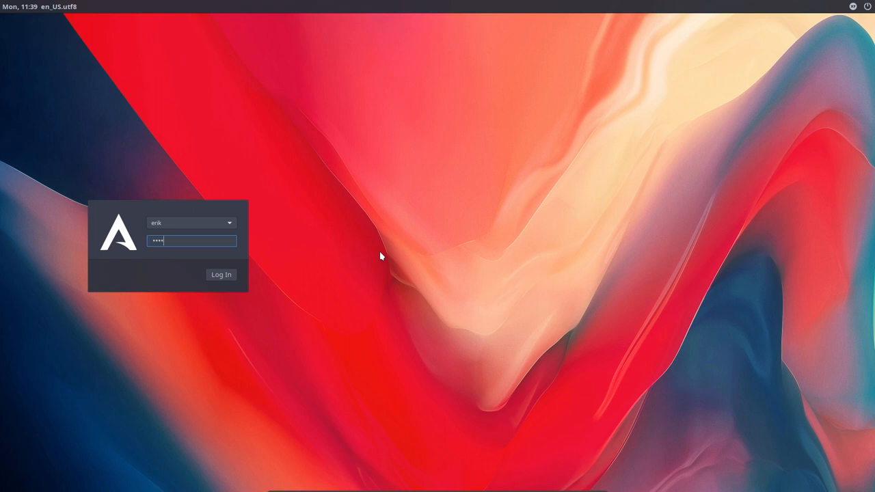
{"action": "left_click", "coordinate": [220, 274]}
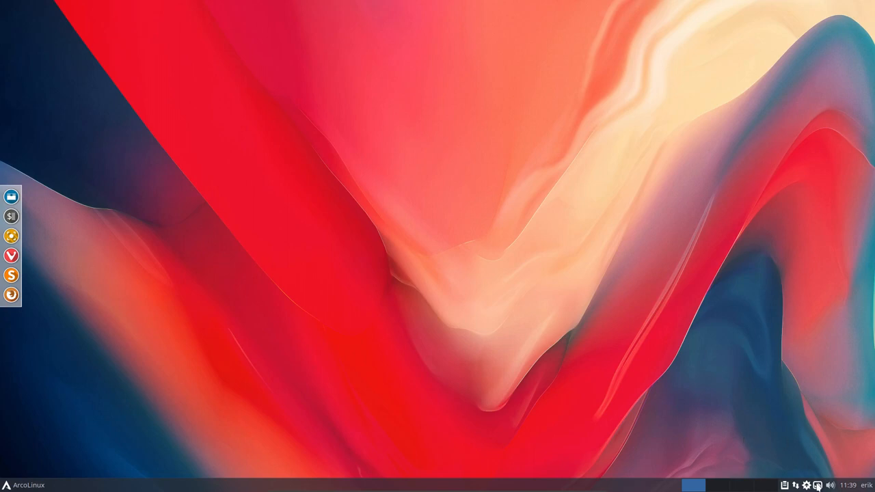
{"action": "mouse_move", "coordinate": [218, 219]}
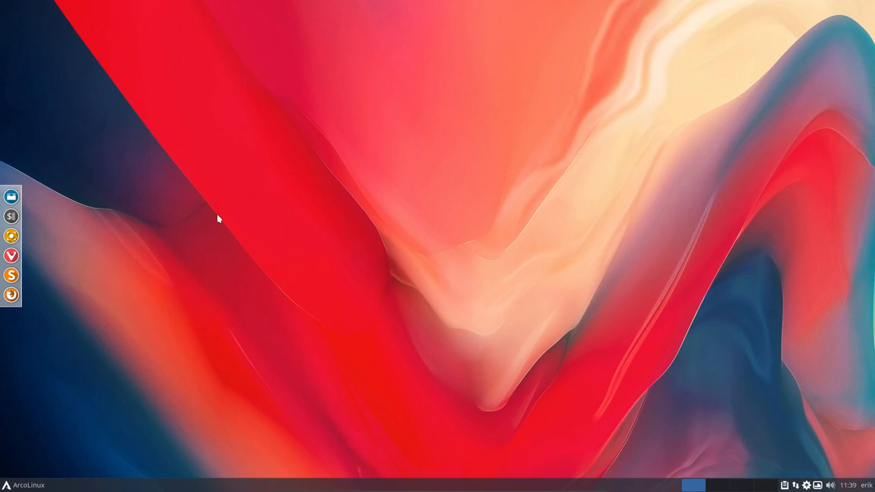
{"action": "mouse_move", "coordinate": [12, 197]}
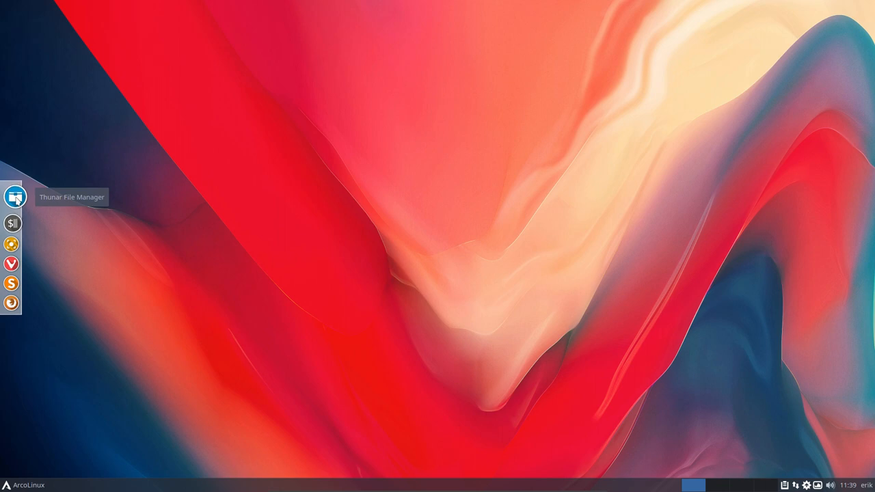
{"action": "mouse_move", "coordinate": [162, 249]}
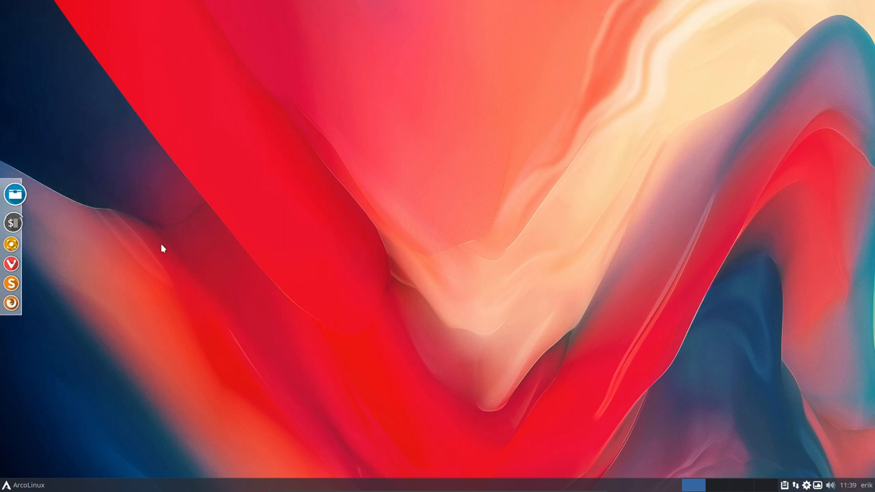
{"action": "right_click", "coordinate": [752, 342]}
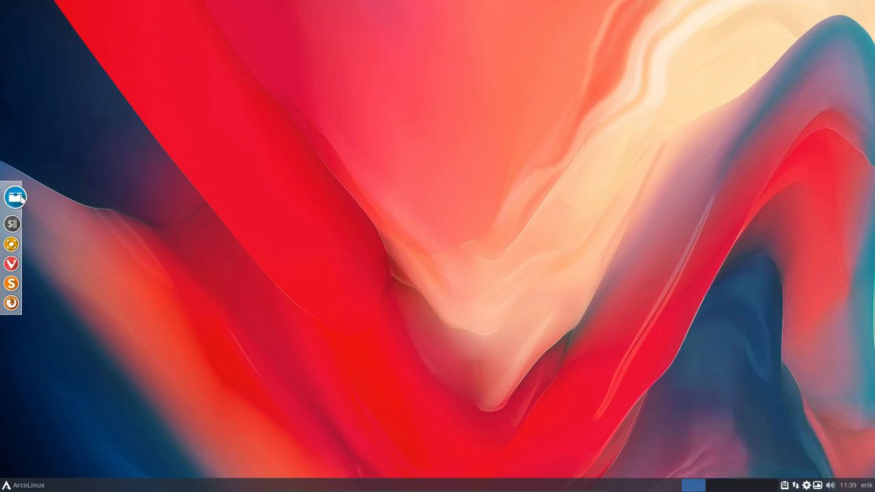
{"action": "left_click", "coordinate": [15, 197]}
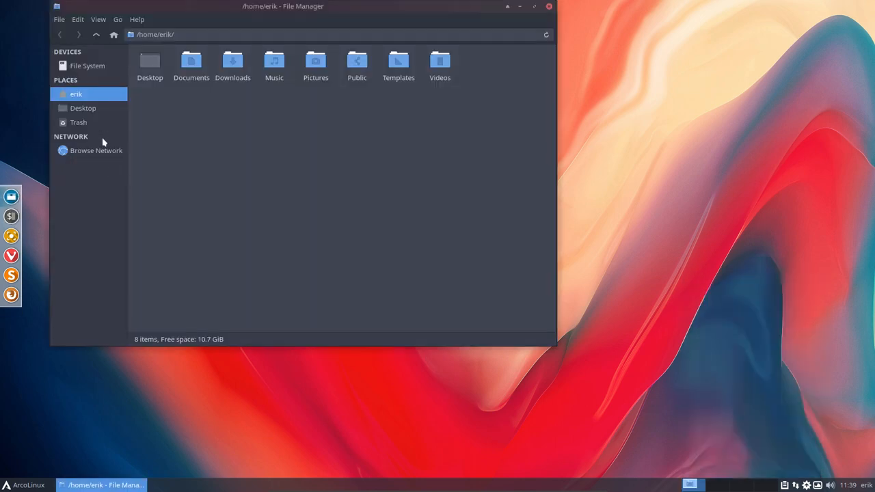
{"action": "key", "text": "ctrl+h"}
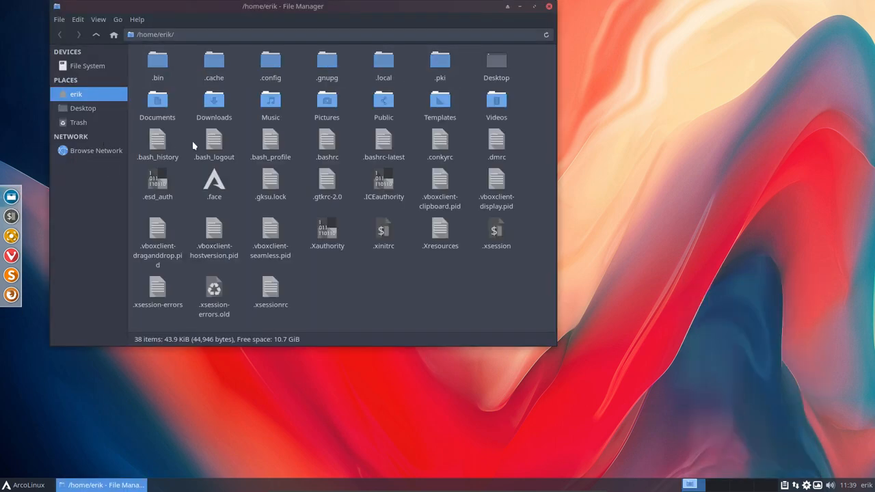
{"action": "left_click", "coordinate": [548, 6]}
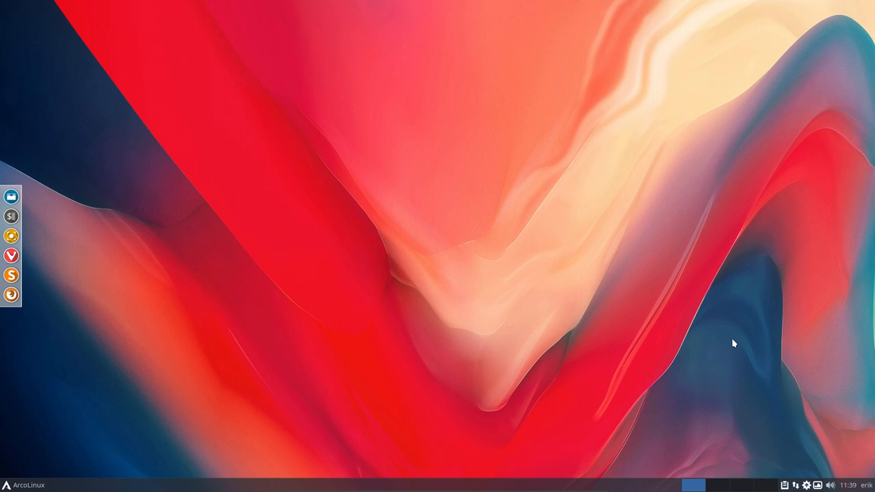
{"action": "right_click", "coordinate": [733, 344]}
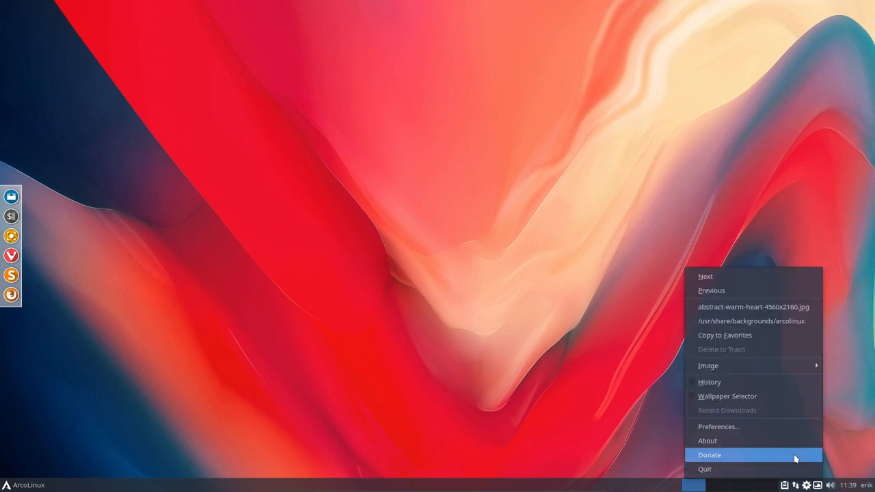
{"action": "mouse_move", "coordinate": [731, 335]}
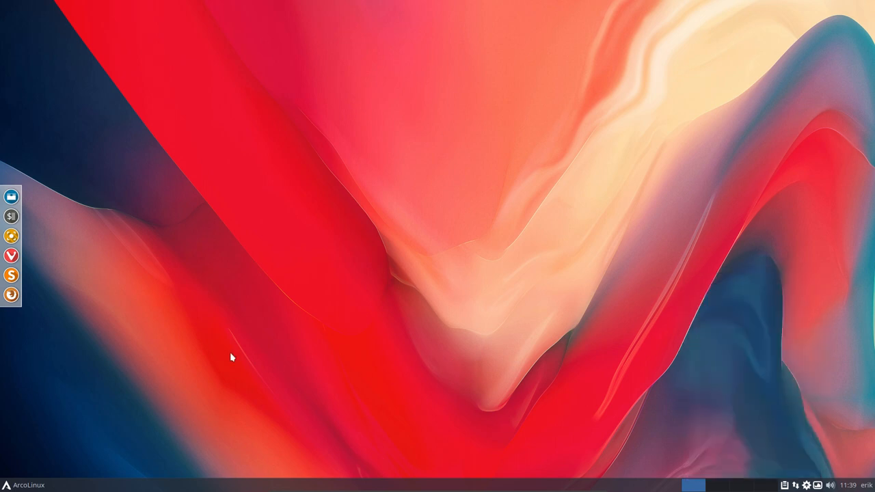
{"action": "mouse_move", "coordinate": [15, 275]}
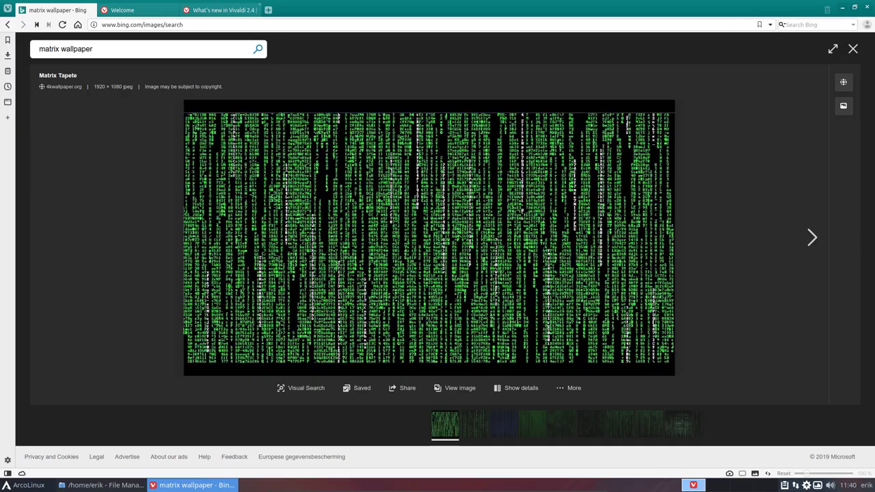
{"action": "mouse_move", "coordinate": [263, 203]}
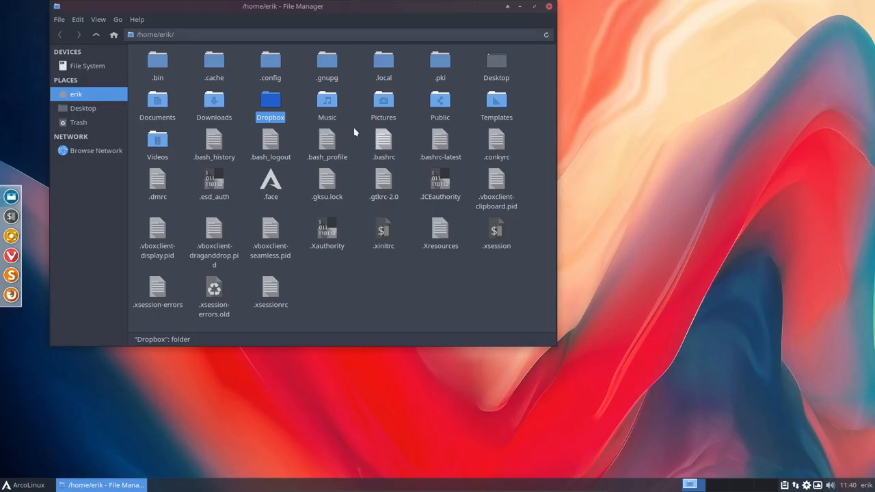
- Open the Dropbox folder in /home/erik holding matrix-wallpaper2.jpg
{"action": "double_click", "coordinate": [270, 100]}
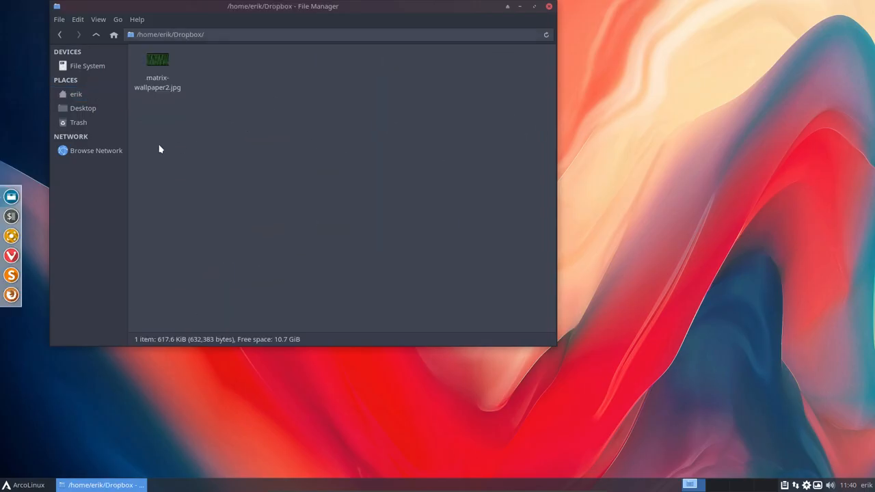
{"action": "mouse_move", "coordinate": [159, 92]}
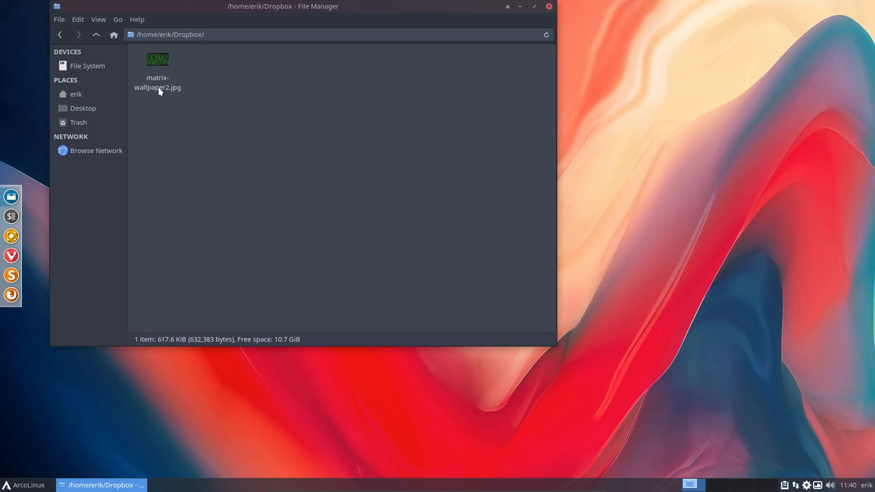
{"action": "mouse_move", "coordinate": [691, 345]}
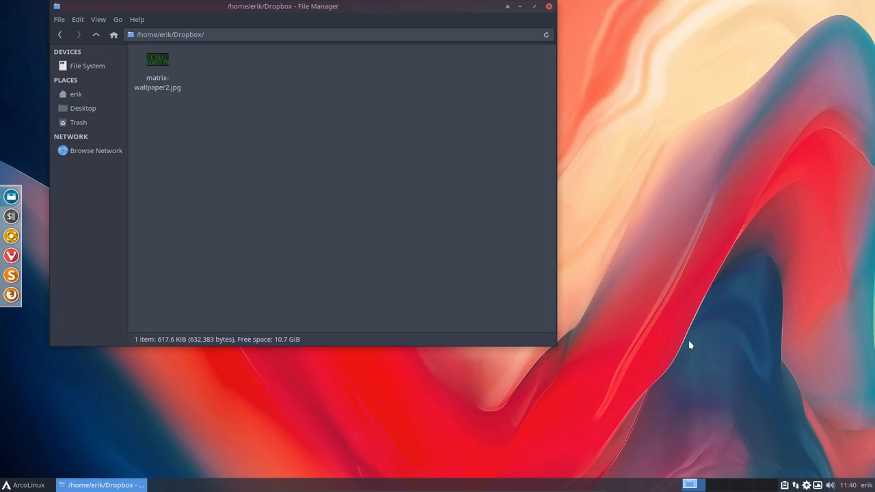
- Set Variety's 'Copy favorite wallpapers to' folder to ~/Dropbox and close Preferences
{"action": "right_click", "coordinate": [689, 345]}
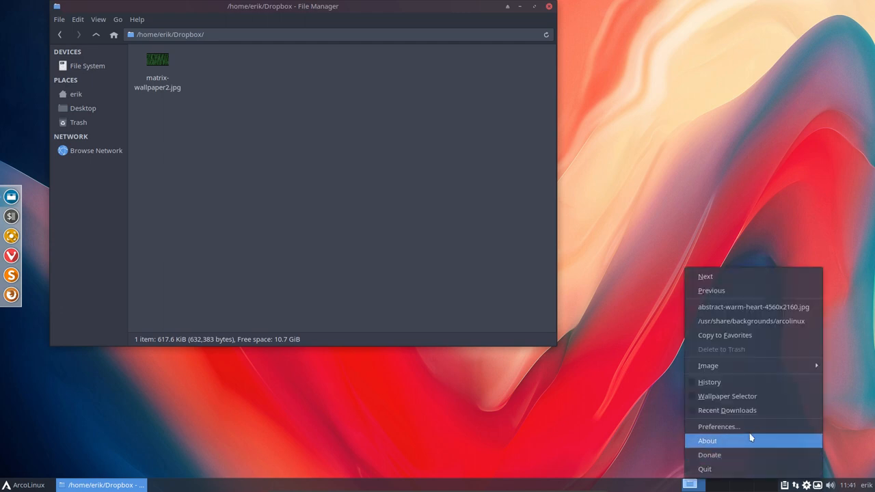
{"action": "left_click", "coordinate": [718, 426]}
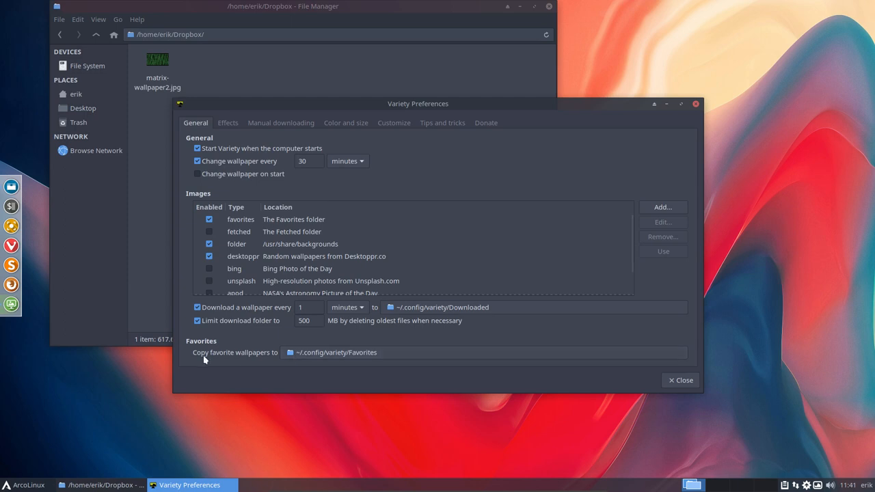
{"action": "left_click", "coordinate": [335, 352]}
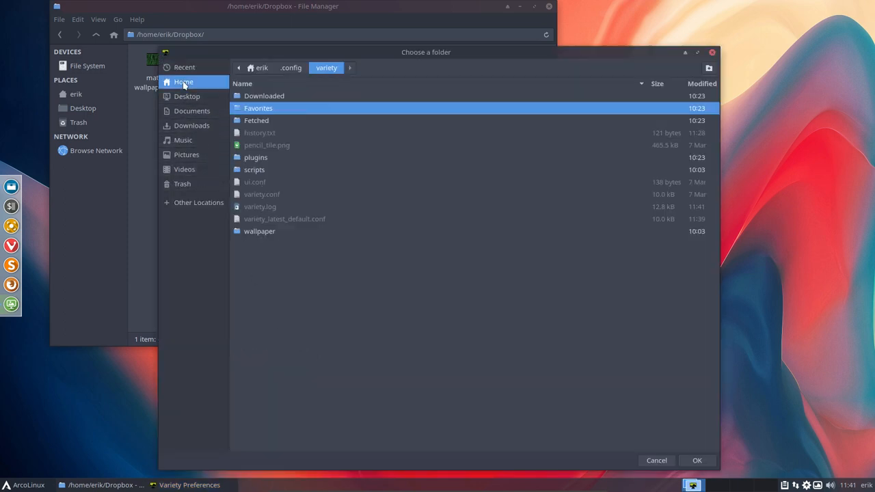
{"action": "left_click", "coordinate": [183, 81]}
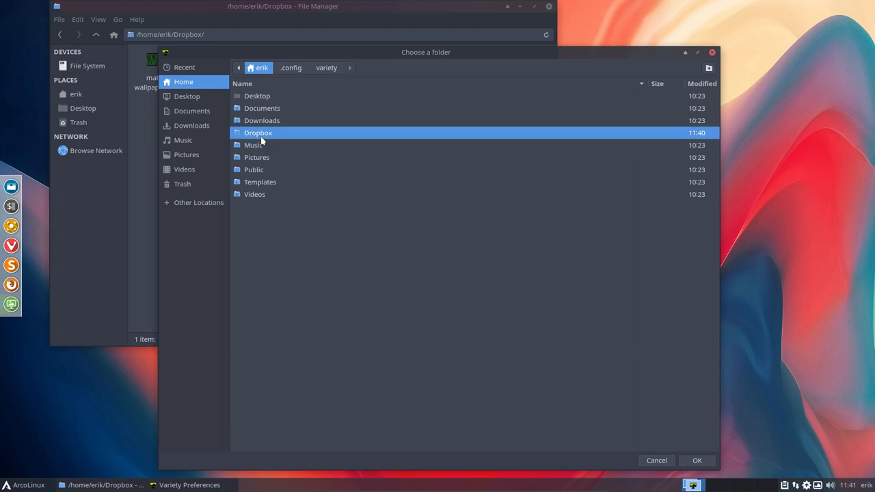
{"action": "double_click", "coordinate": [258, 133]}
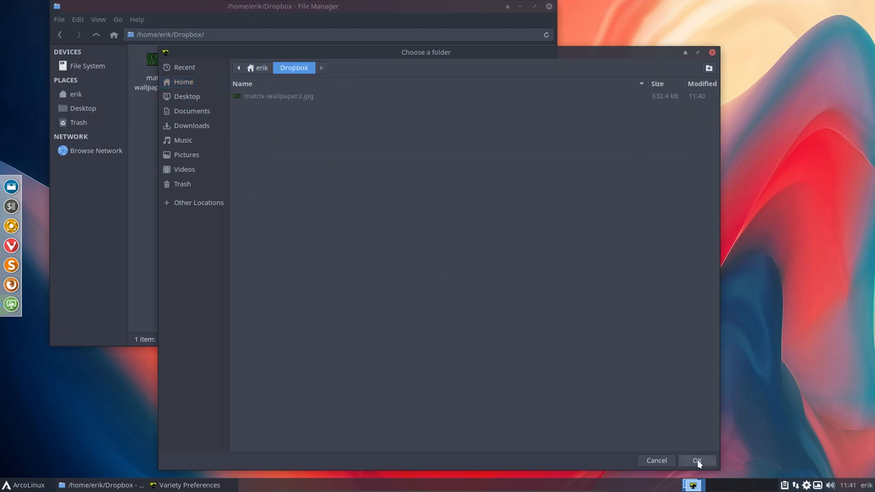
{"action": "left_click", "coordinate": [696, 460]}
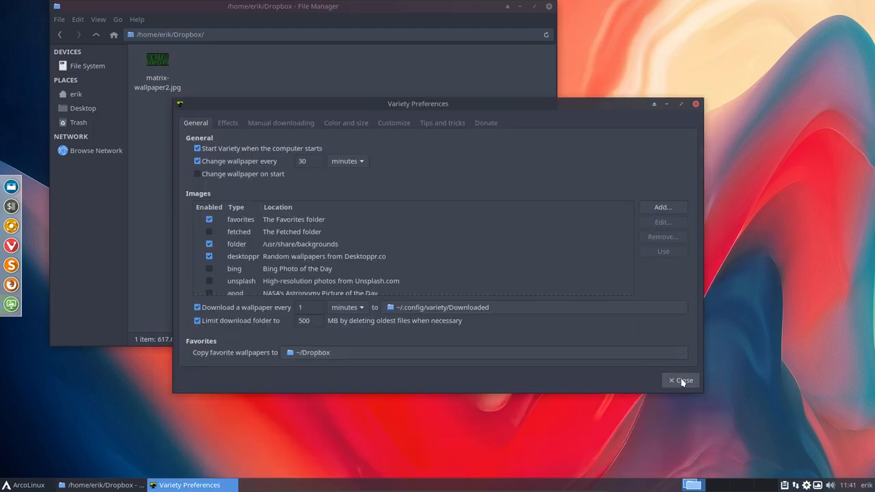
{"action": "left_click", "coordinate": [679, 380]}
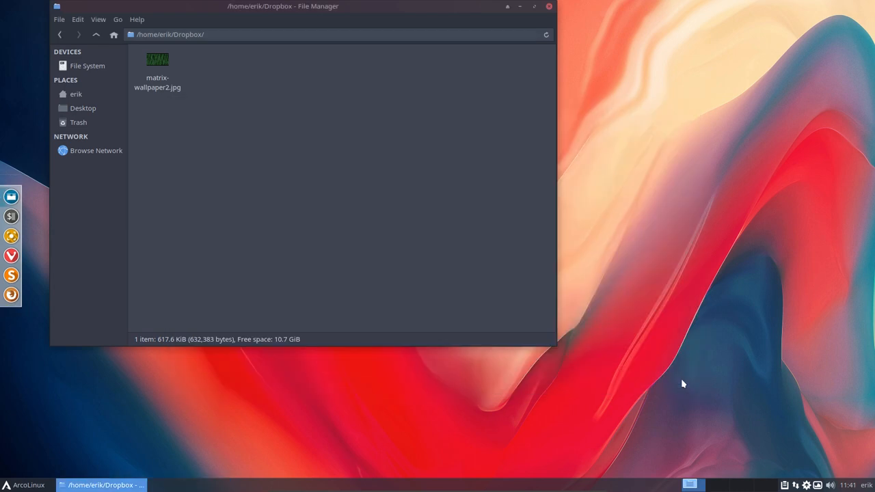
- Open the Variety tray menu to apply the green Matrix wallpaper
{"action": "right_click", "coordinate": [681, 384]}
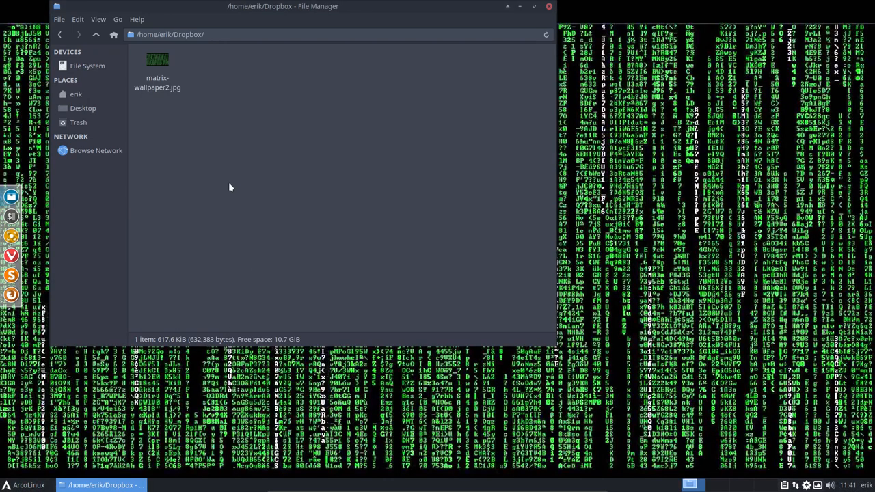
{"action": "mouse_move", "coordinate": [532, 369]}
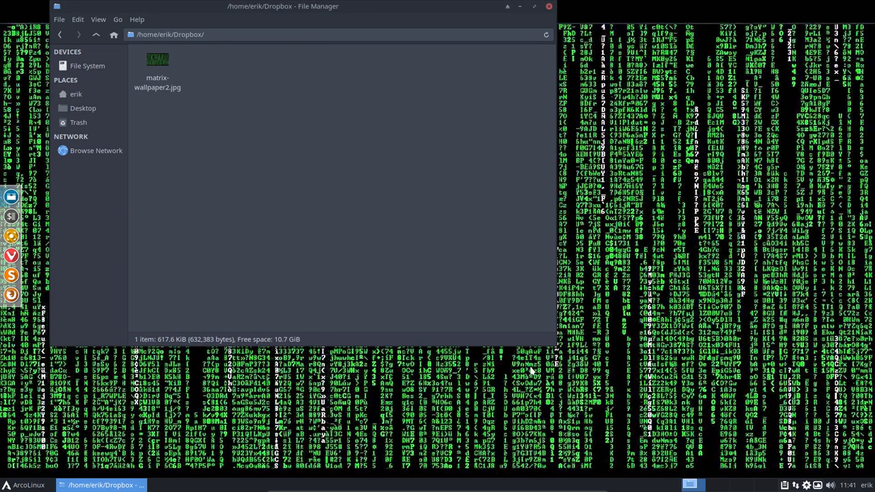
{"action": "mouse_move", "coordinate": [639, 403]}
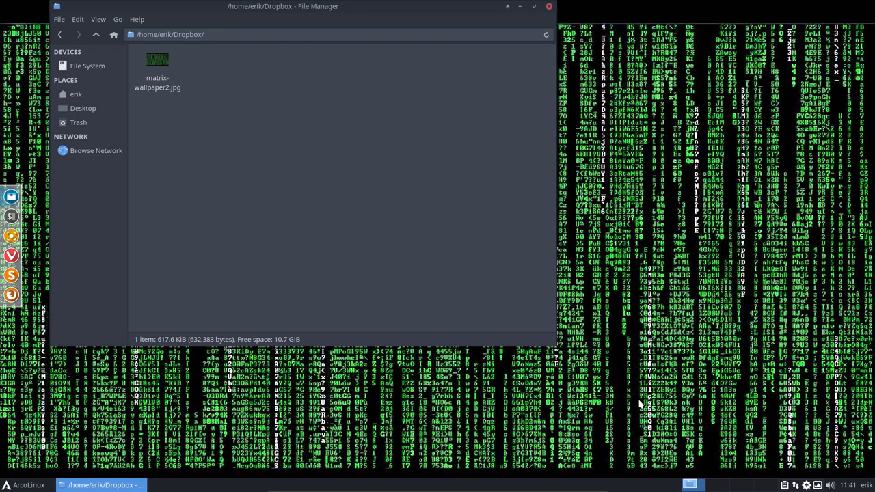
{"action": "mouse_move", "coordinate": [179, 67]}
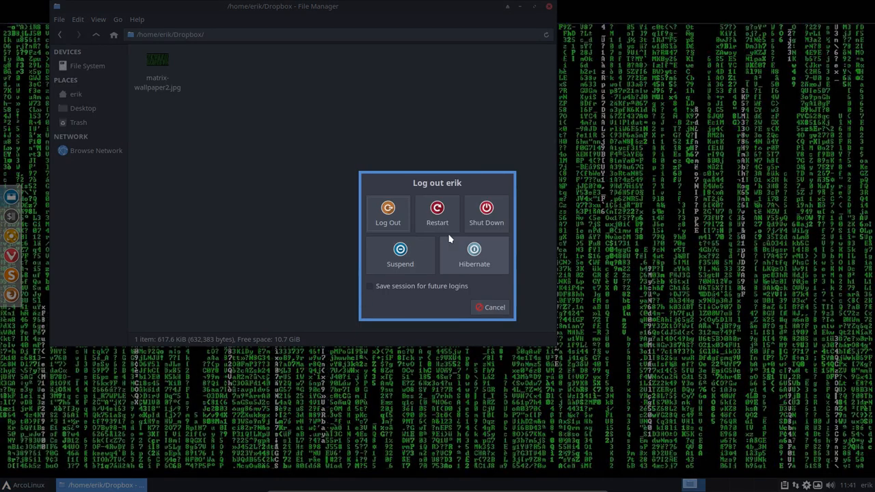
- Log out and sign back in through the LightDM greeter
{"action": "left_click", "coordinate": [388, 212]}
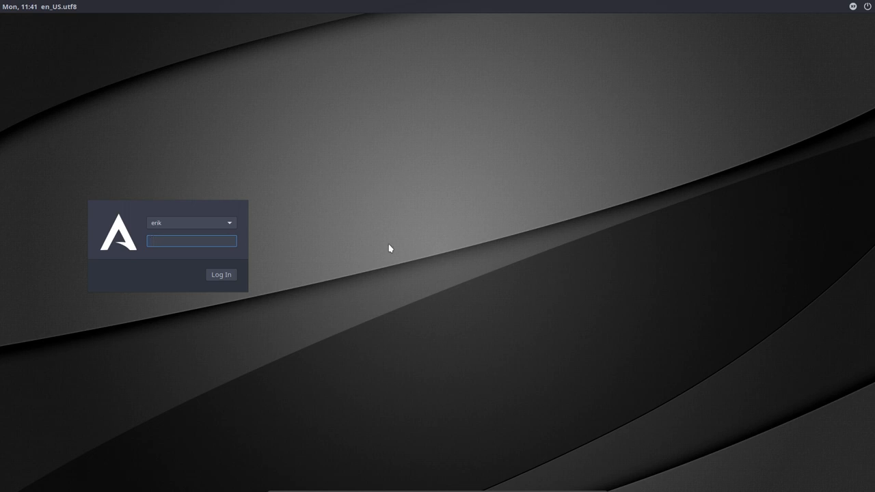
{"action": "left_click", "coordinate": [221, 274]}
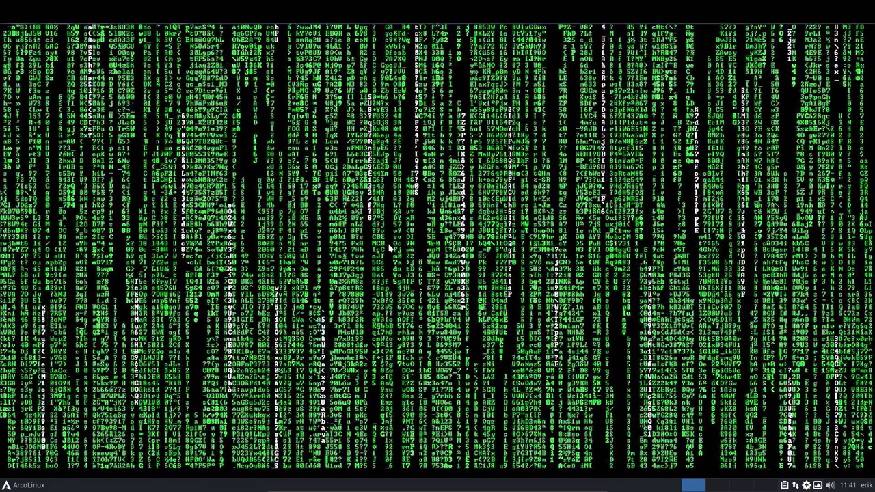
{"action": "mouse_move", "coordinate": [388, 246]}
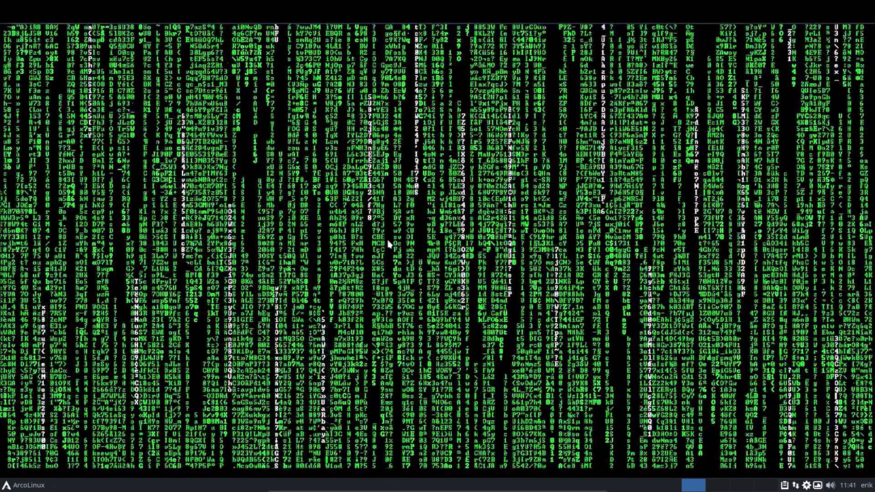
{"action": "mouse_move", "coordinate": [226, 321]}
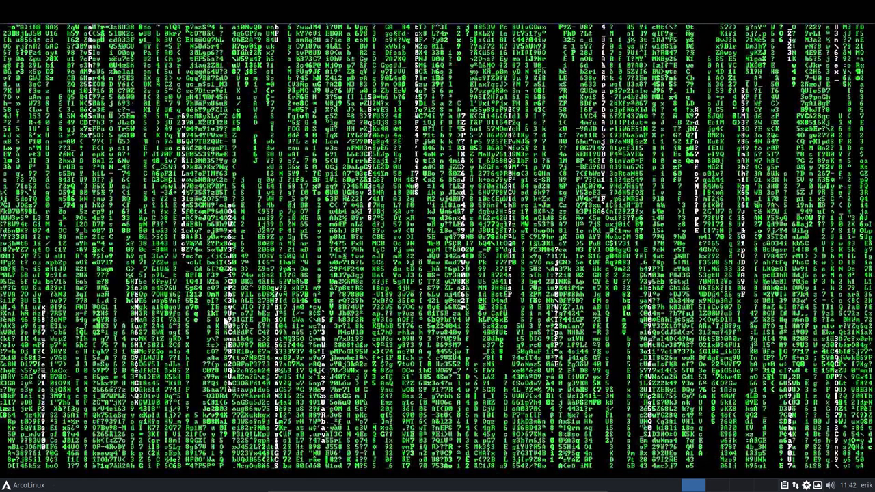
{"action": "mouse_move", "coordinate": [816, 485]}
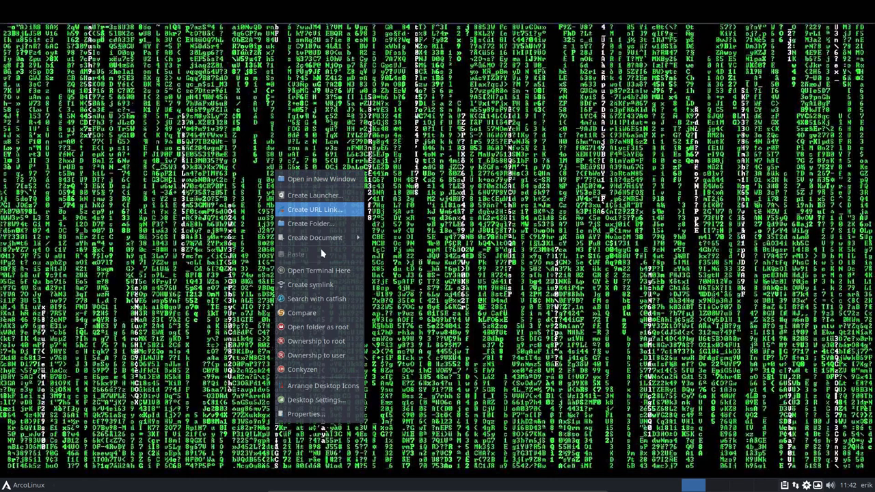
- In Desktop Settings, choose the Dropbox folder with the Matrix image, then close
{"action": "left_click", "coordinate": [314, 400]}
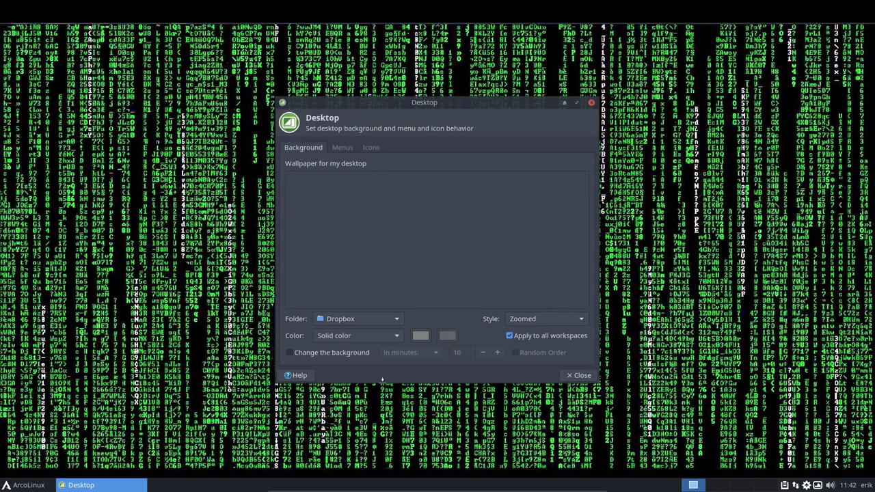
{"action": "left_click", "coordinate": [358, 319]}
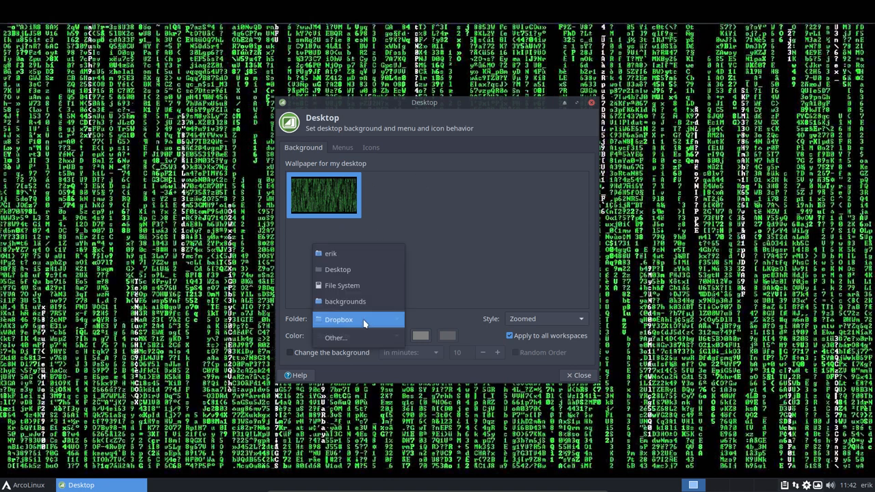
{"action": "left_click", "coordinate": [337, 319]}
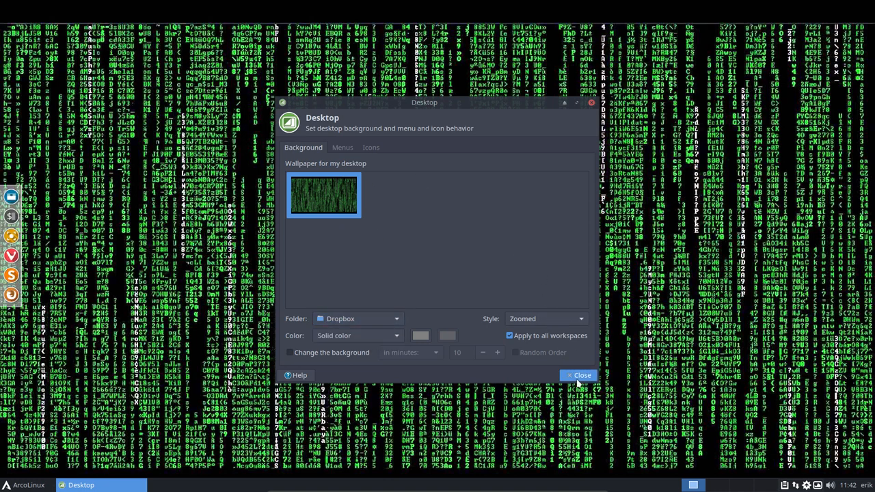
{"action": "left_click", "coordinate": [578, 374]}
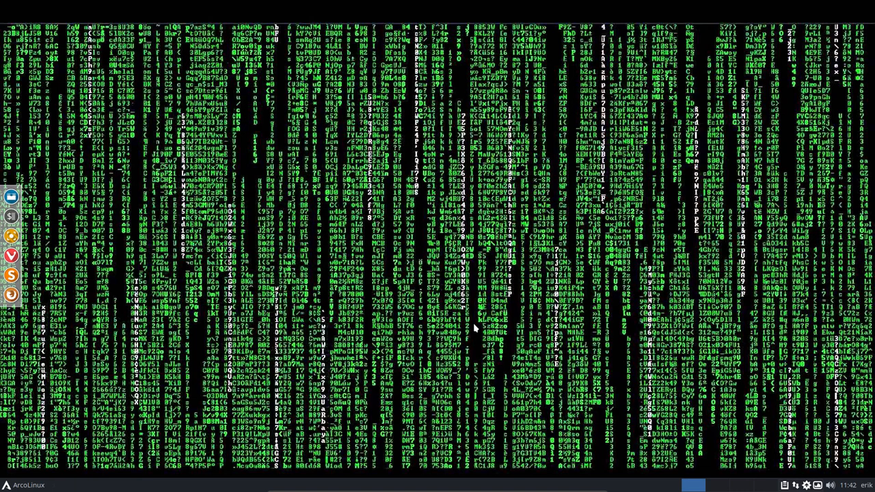